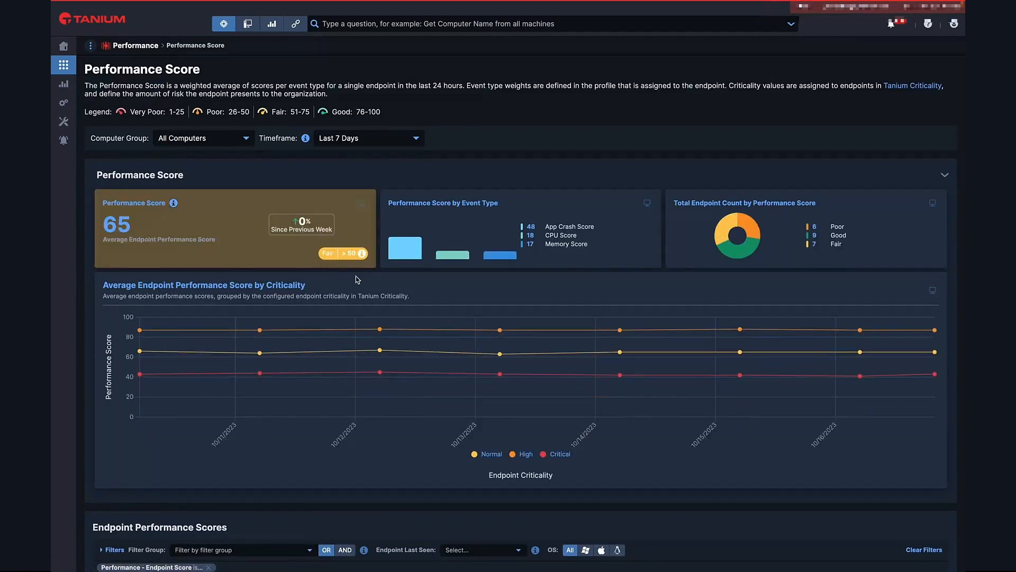
{"action": "mouse_move", "coordinate": [361, 283]}
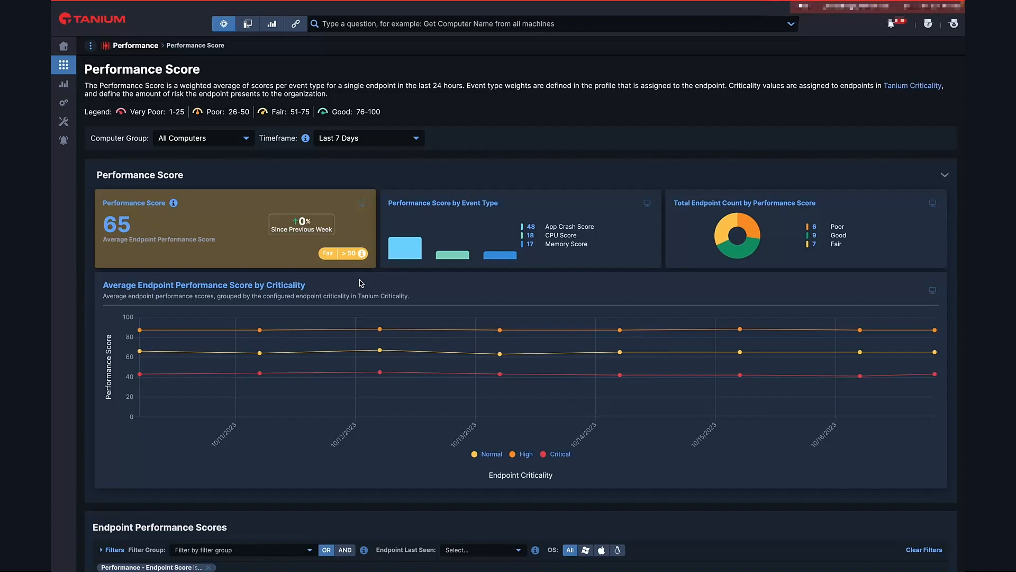
{"action": "mouse_move", "coordinate": [363, 287]}
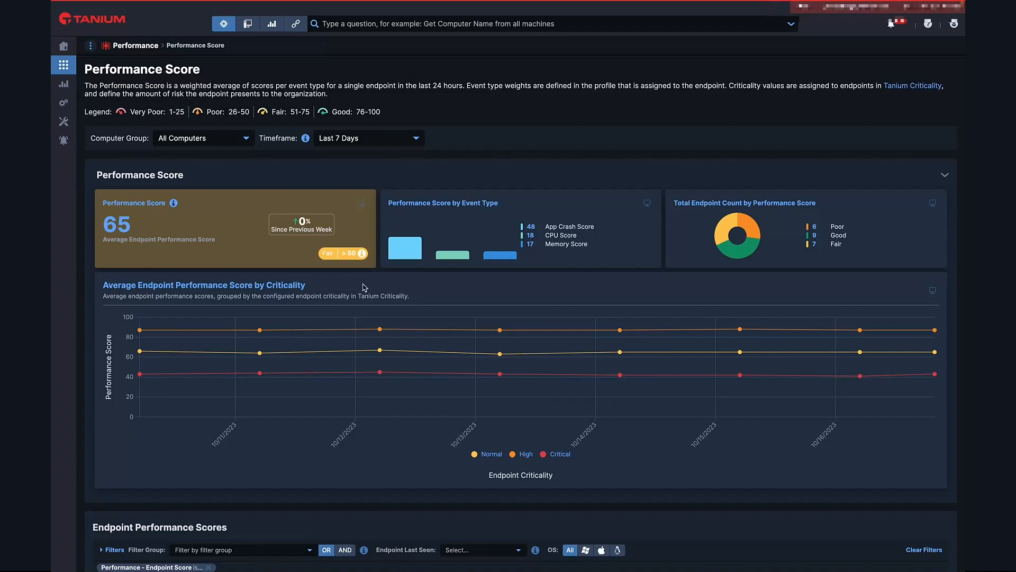
Sort the Endpoint Performance Scores table by Performance Score, lowest first, so endpoint 2600 (score 28) tops it
{"action": "scroll", "scroll_direction": "down", "scroll_amount": 3}
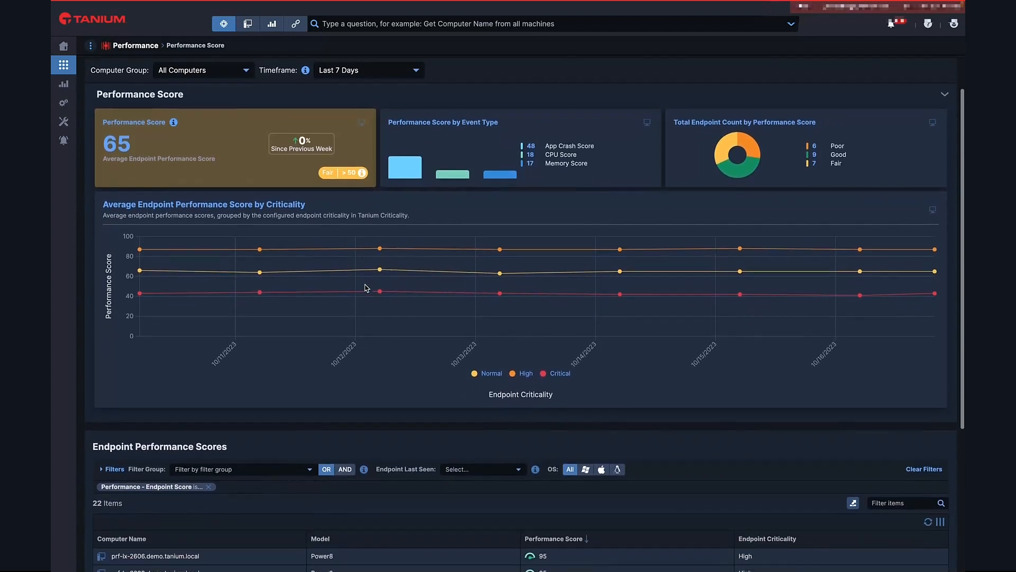
{"action": "mouse_move", "coordinate": [258, 271]}
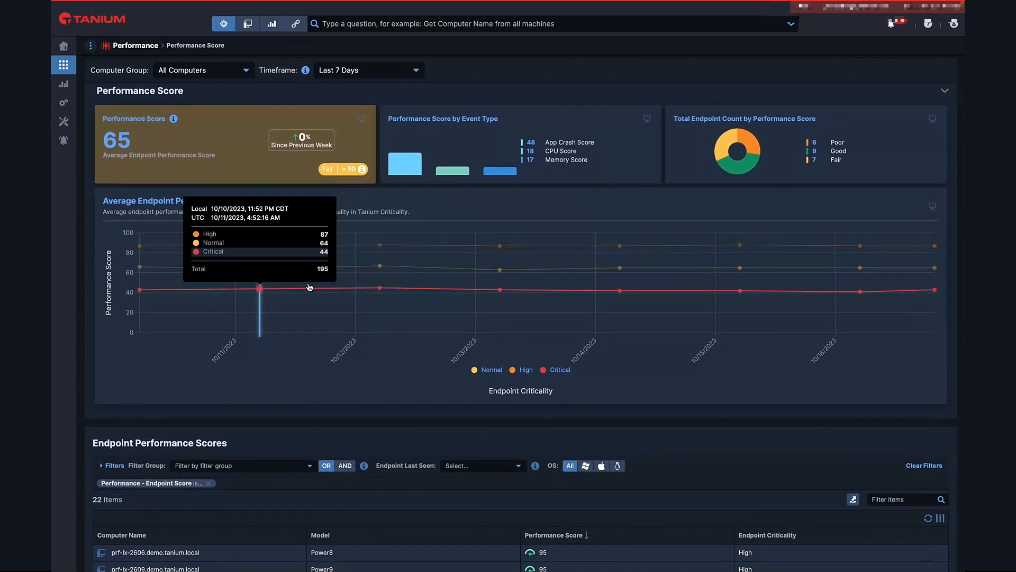
{"action": "mouse_move", "coordinate": [358, 288]}
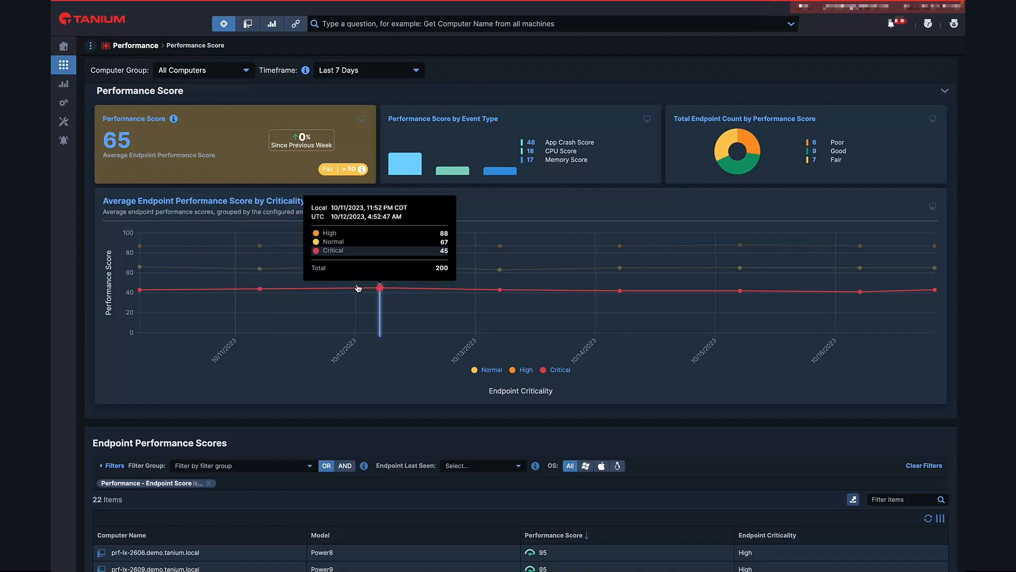
{"action": "mouse_move", "coordinate": [375, 289]}
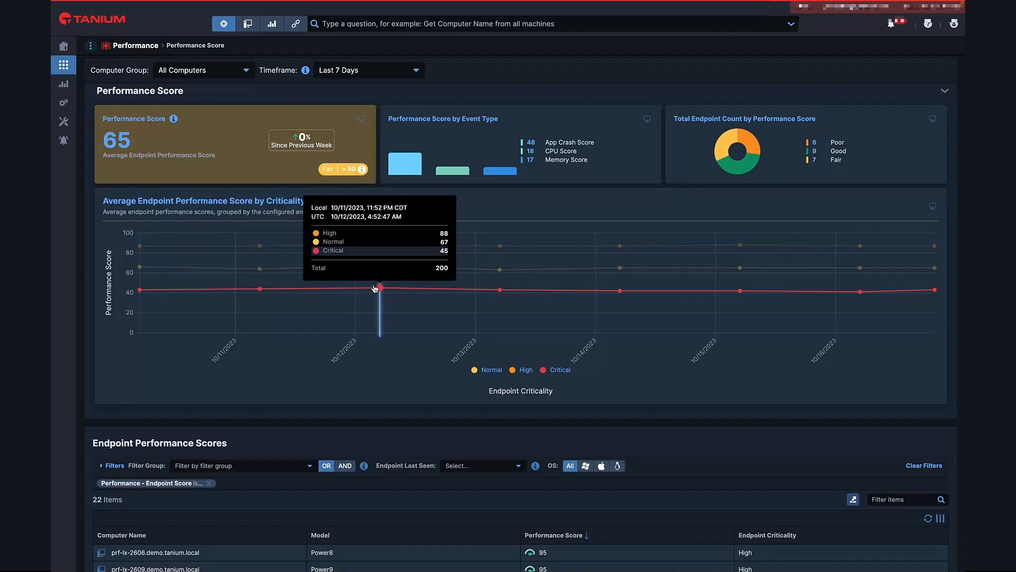
{"action": "scroll", "scroll_direction": "down", "scroll_amount": 3}
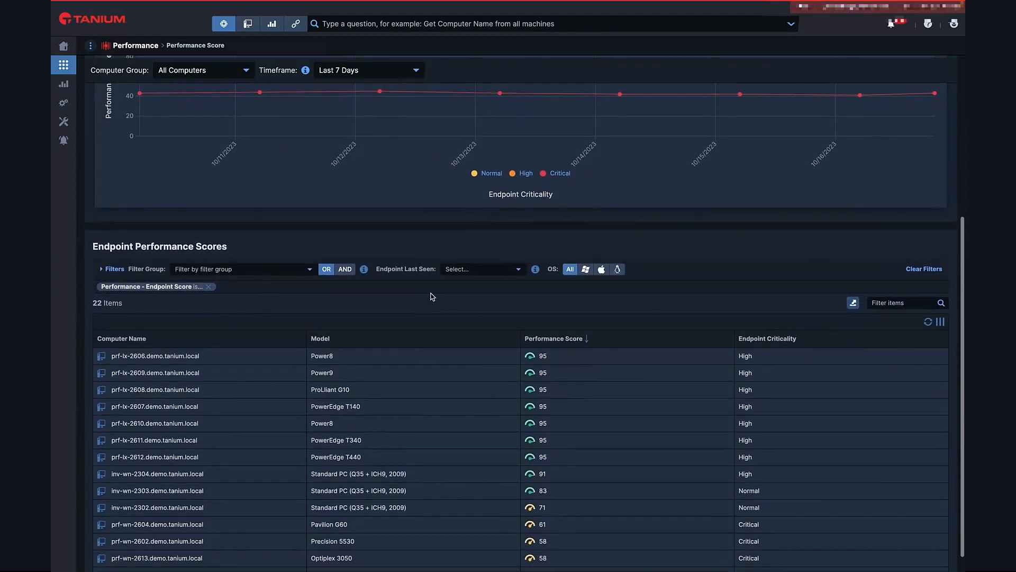
{"action": "mouse_move", "coordinate": [600, 342]}
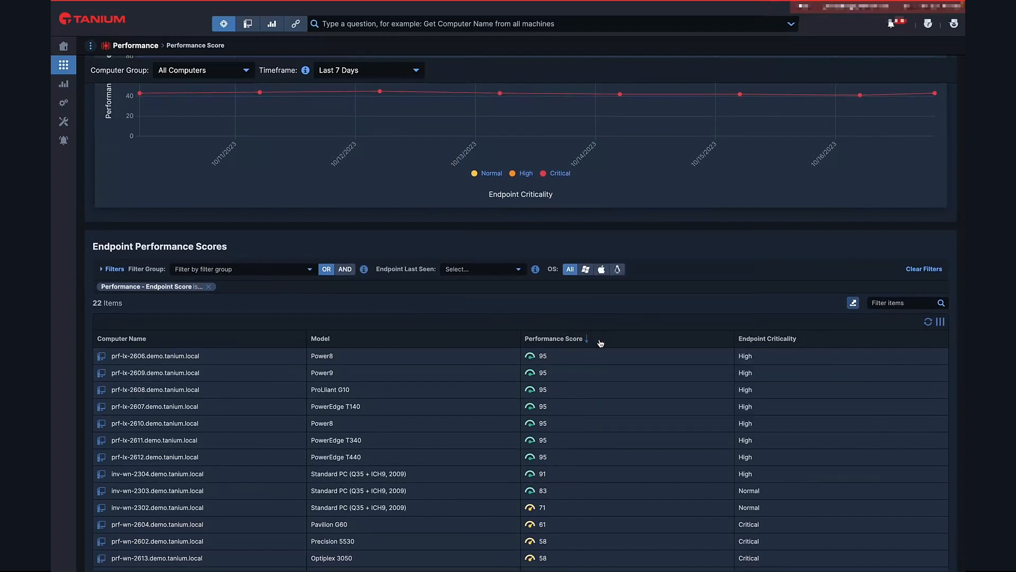
{"action": "left_click", "coordinate": [554, 338]}
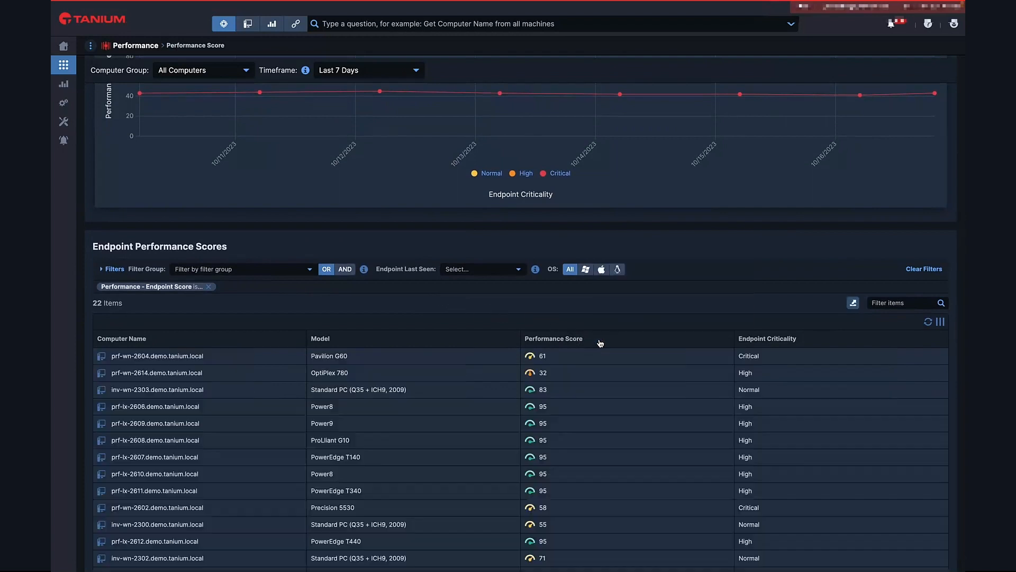
{"action": "left_click", "coordinate": [553, 339]}
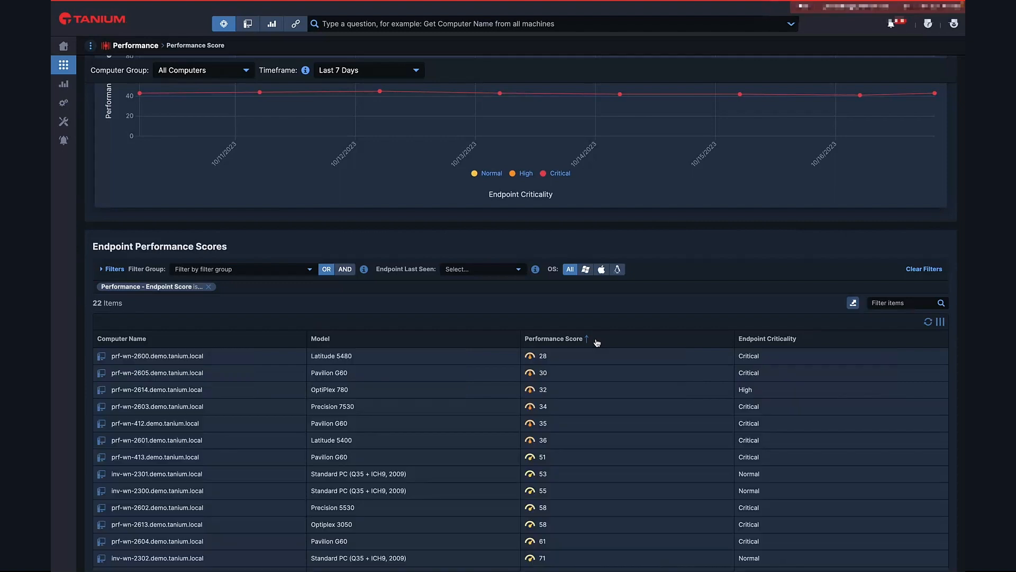
{"action": "mouse_move", "coordinate": [600, 394]}
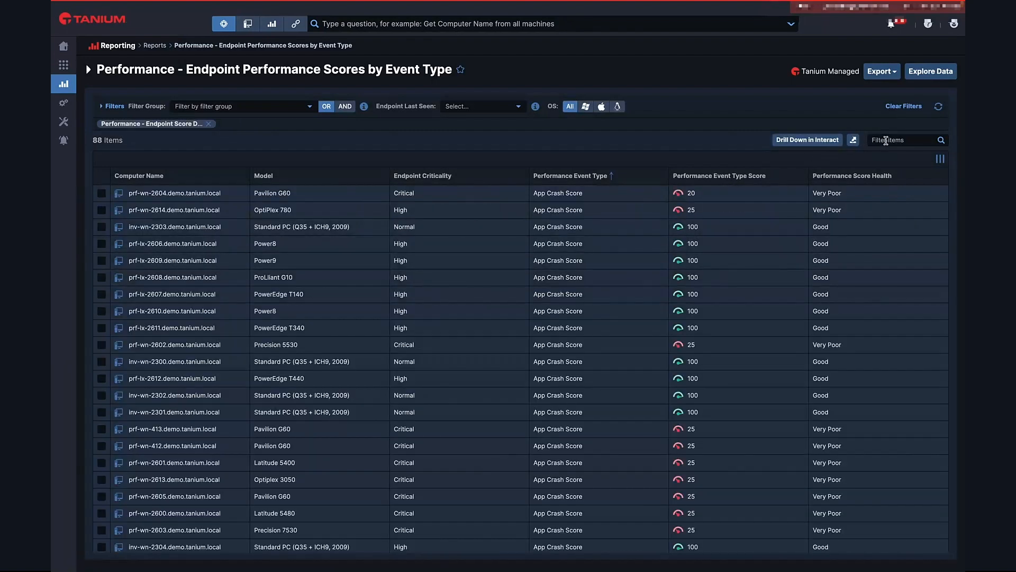
Filter the Endpoint Performance Scores by Event Type report to endpoint 2600
{"action": "type", "text": "2"}
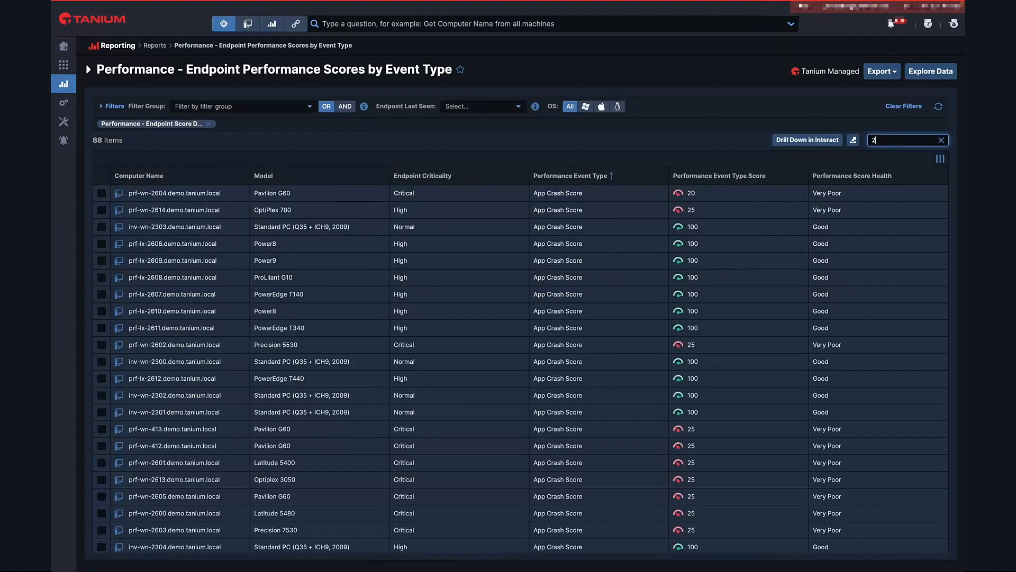
{"action": "type", "text": "600"}
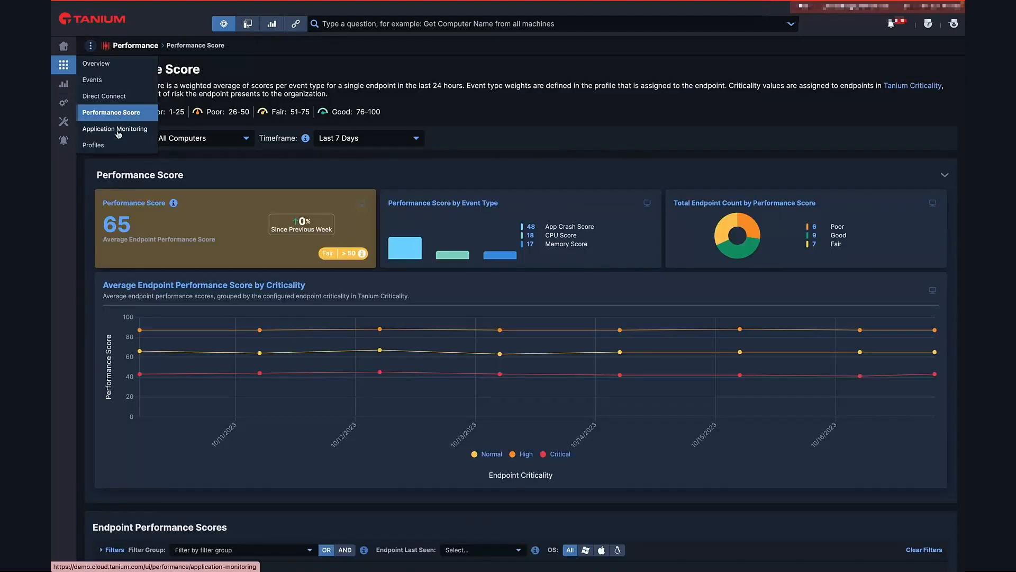
Switch to Application Monitoring from the Performance menu and dismiss the menu
{"action": "left_click", "coordinate": [115, 129]}
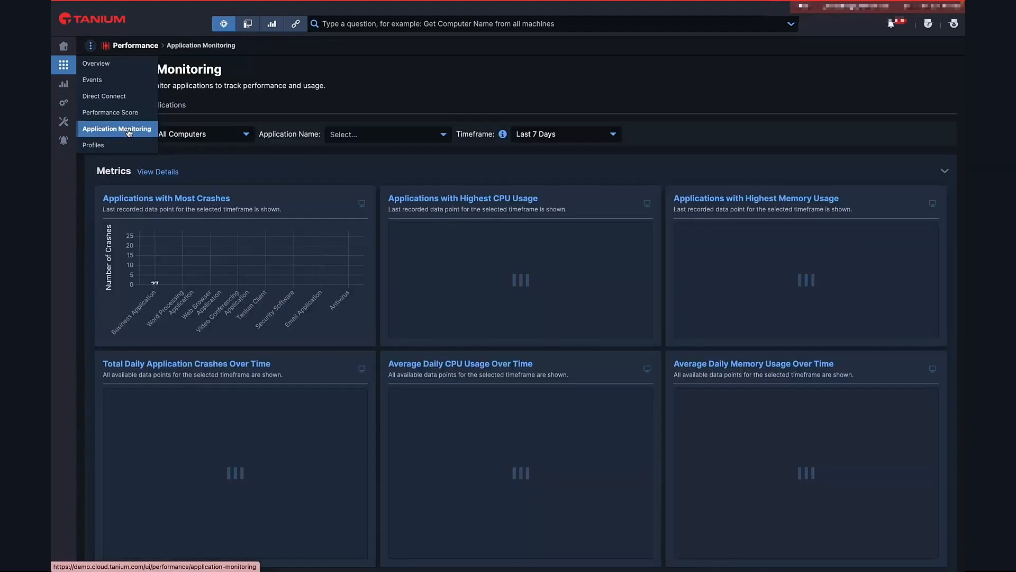
{"action": "left_click", "coordinate": [116, 128]}
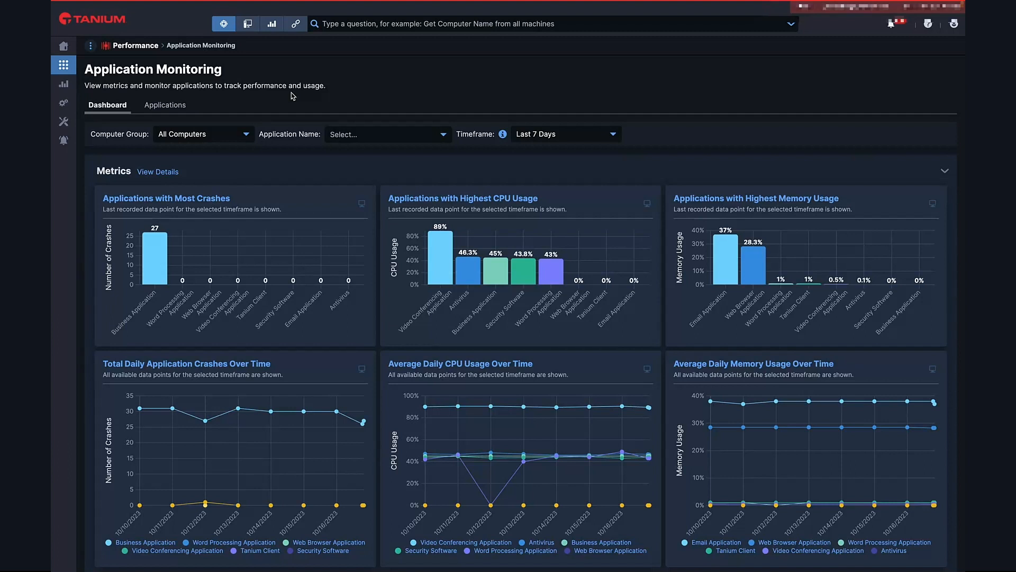
{"action": "mouse_move", "coordinate": [361, 220]}
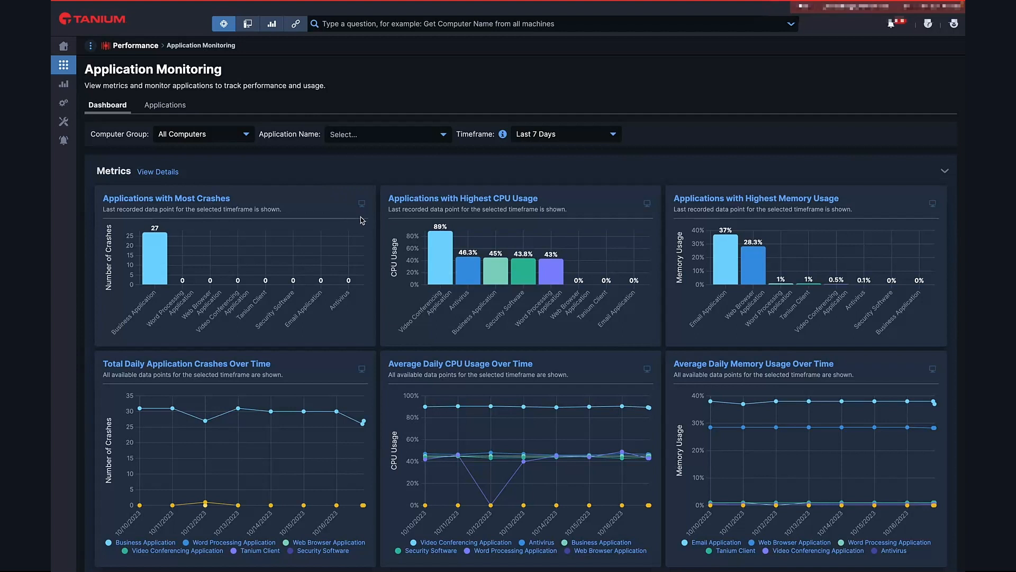
{"action": "mouse_move", "coordinate": [366, 220]}
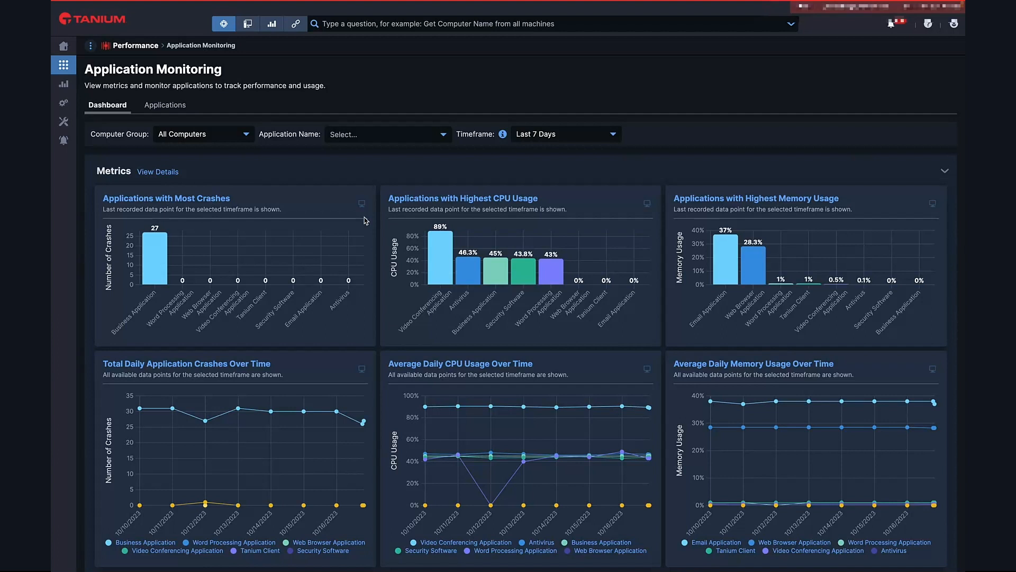
Scroll down the Application Monitoring dashboard to view the crash, CPU and memory charts
{"action": "scroll", "scroll_direction": "down", "scroll_amount": 3}
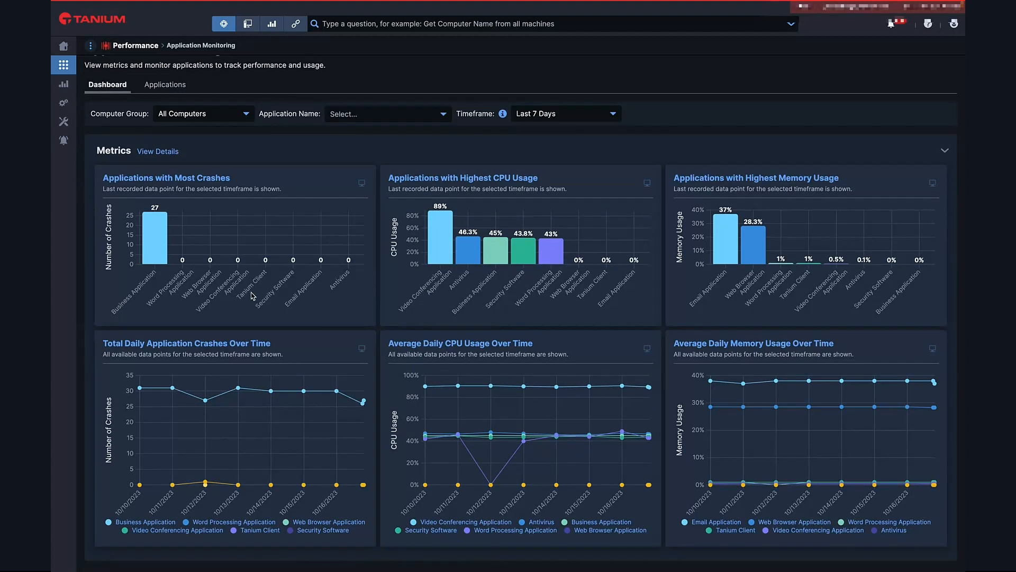
{"action": "mouse_move", "coordinate": [158, 242]}
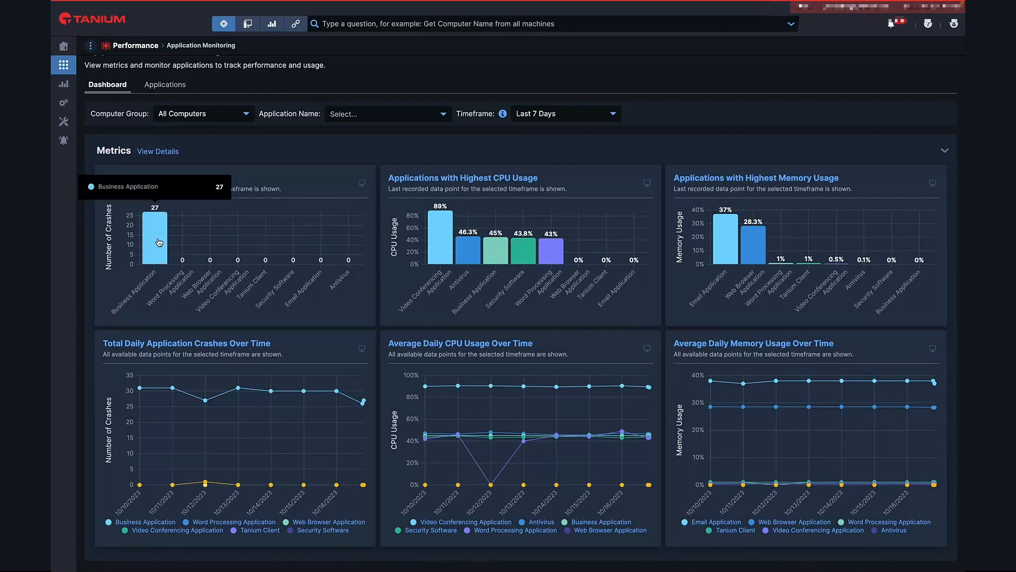
{"action": "mouse_move", "coordinate": [416, 266]}
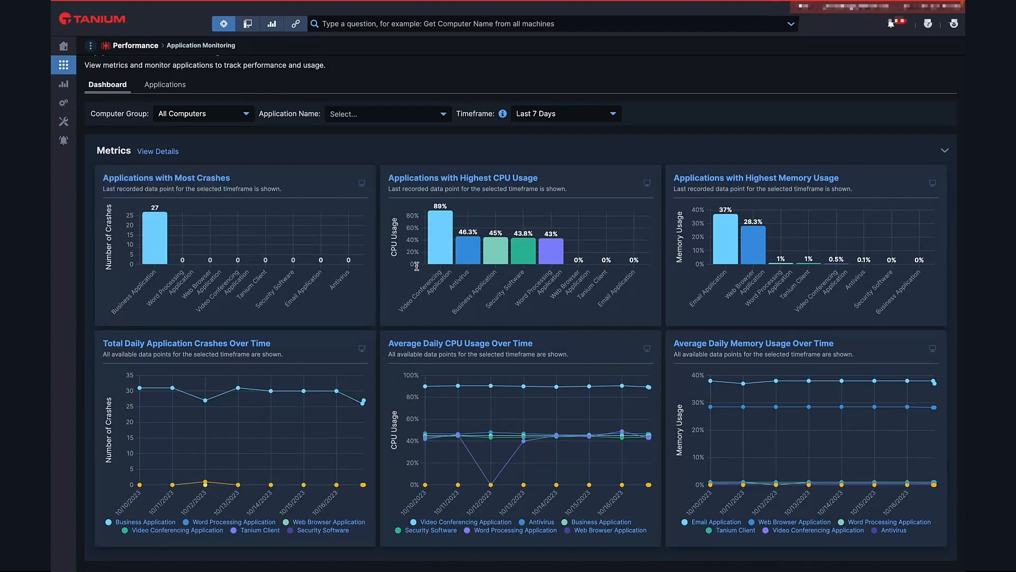
{"action": "mouse_move", "coordinate": [439, 256]}
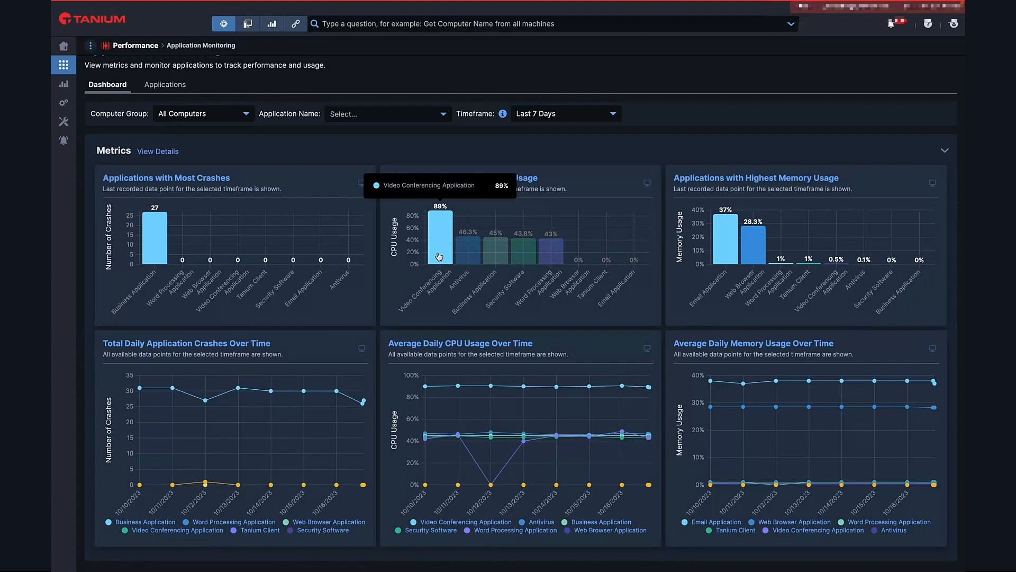
{"action": "mouse_move", "coordinate": [715, 251]}
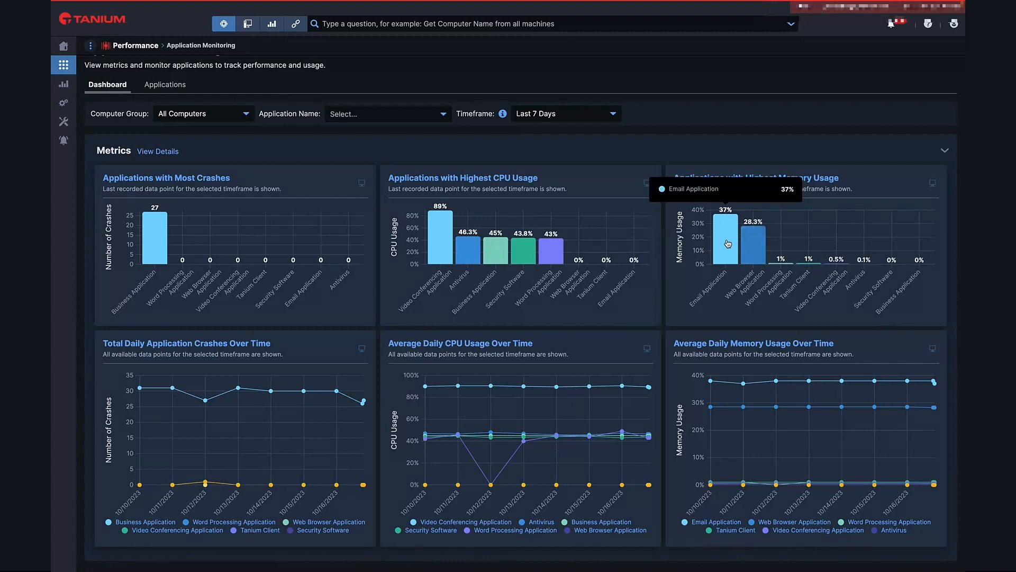
{"action": "mouse_move", "coordinate": [706, 280]}
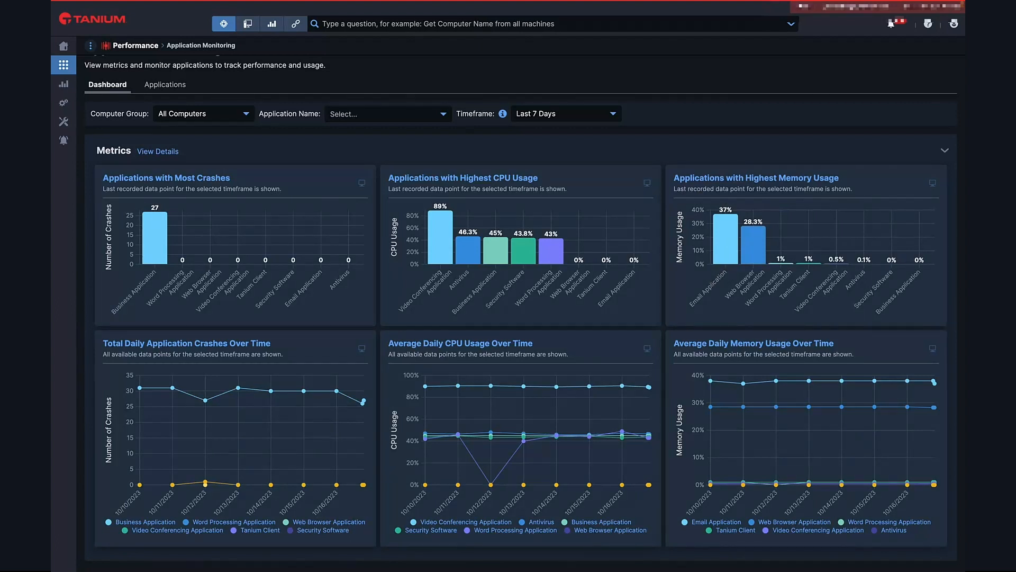
{"action": "mouse_move", "coordinate": [153, 252]}
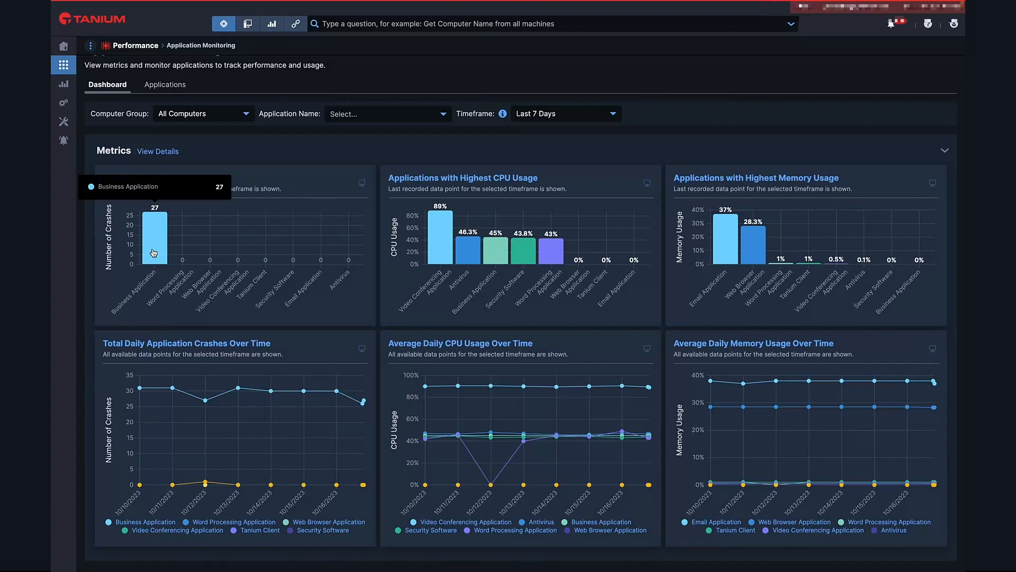
Drill into Business Application from the crashes chart to see its 27 crashes and 45% CPU
{"action": "left_click", "coordinate": [154, 242]}
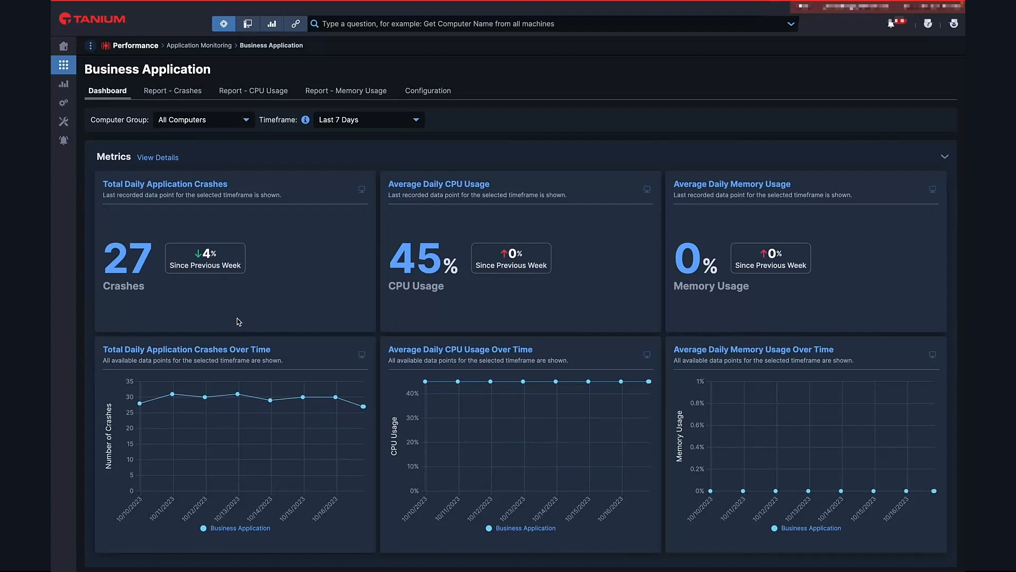
{"action": "mouse_move", "coordinate": [182, 98]}
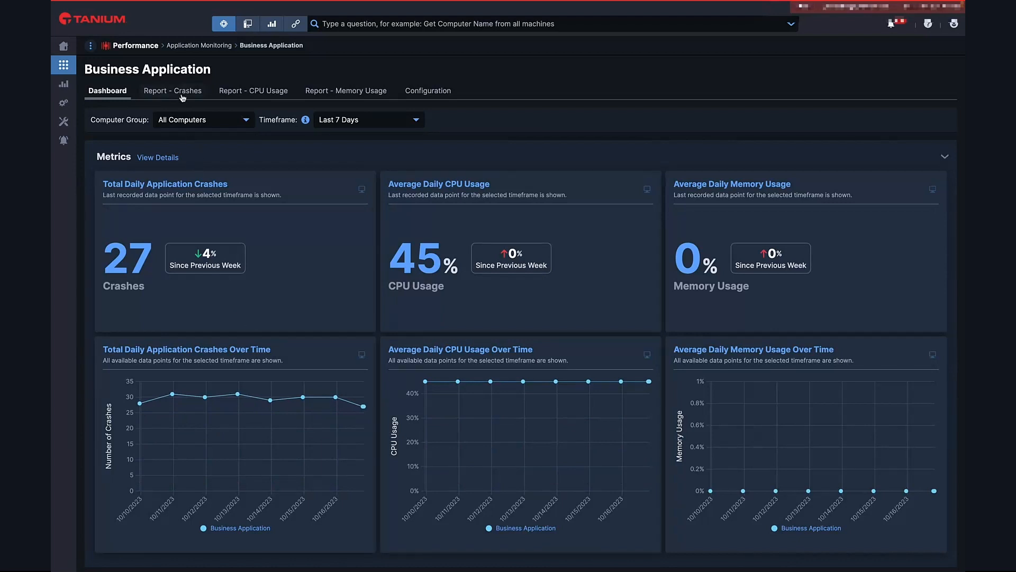
View the Business Application crash report, led by endpoint 2600 with 112 events, then go back
{"action": "left_click", "coordinate": [172, 91]}
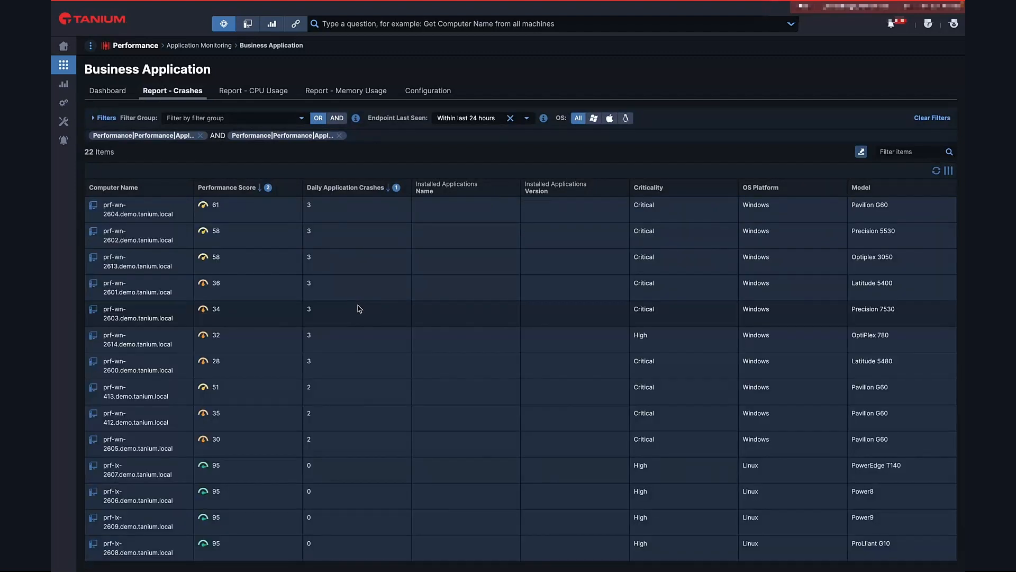
{"action": "mouse_move", "coordinate": [778, 264]}
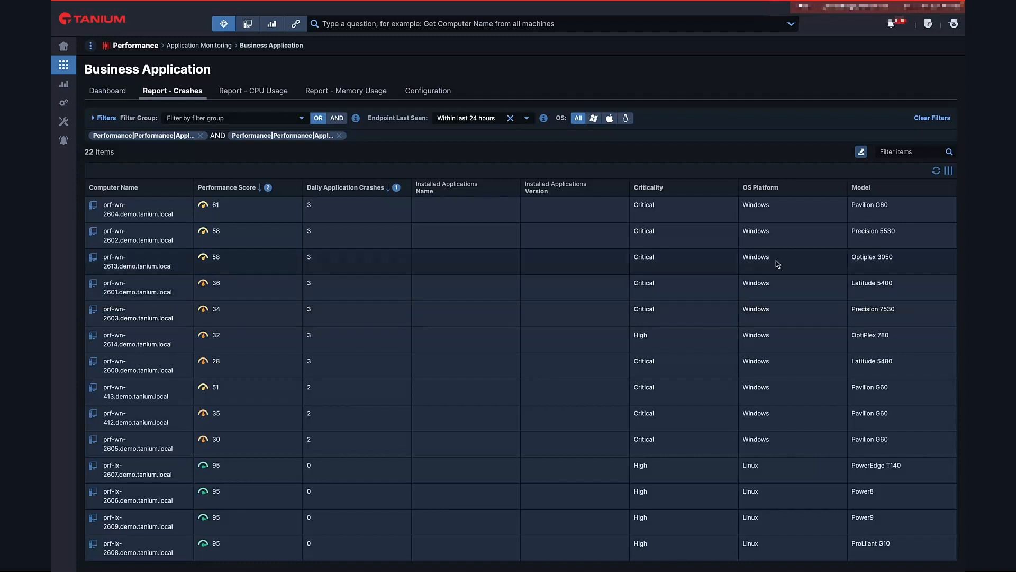
{"action": "mouse_move", "coordinate": [602, 335]}
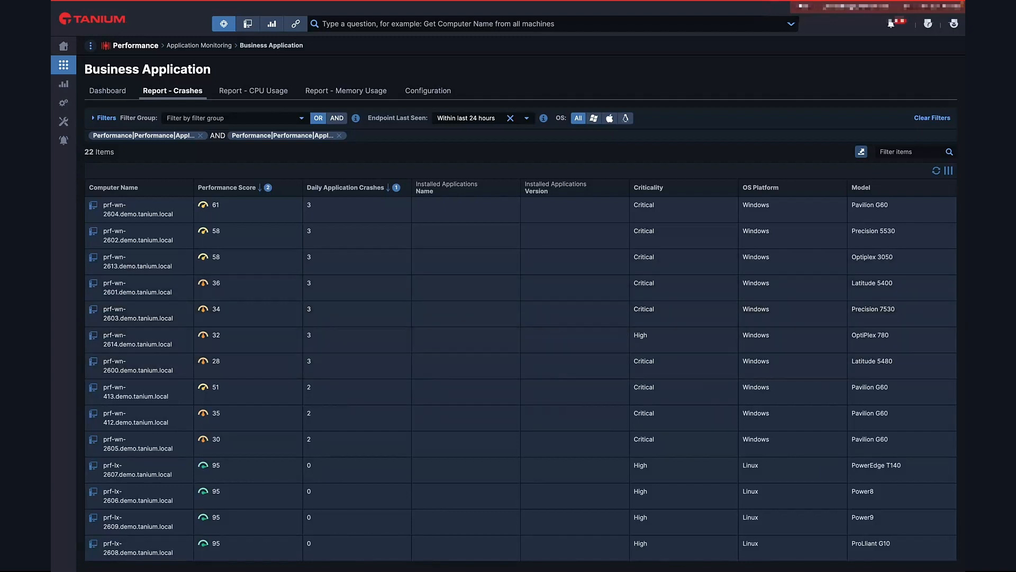
{"action": "left_click", "coordinate": [107, 91]}
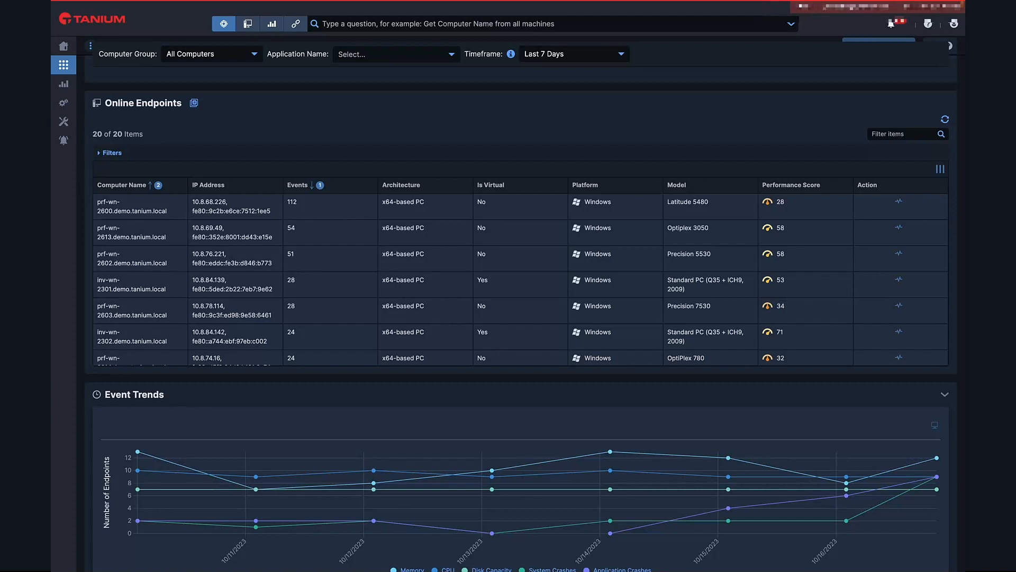
{"action": "mouse_move", "coordinate": [476, 327]}
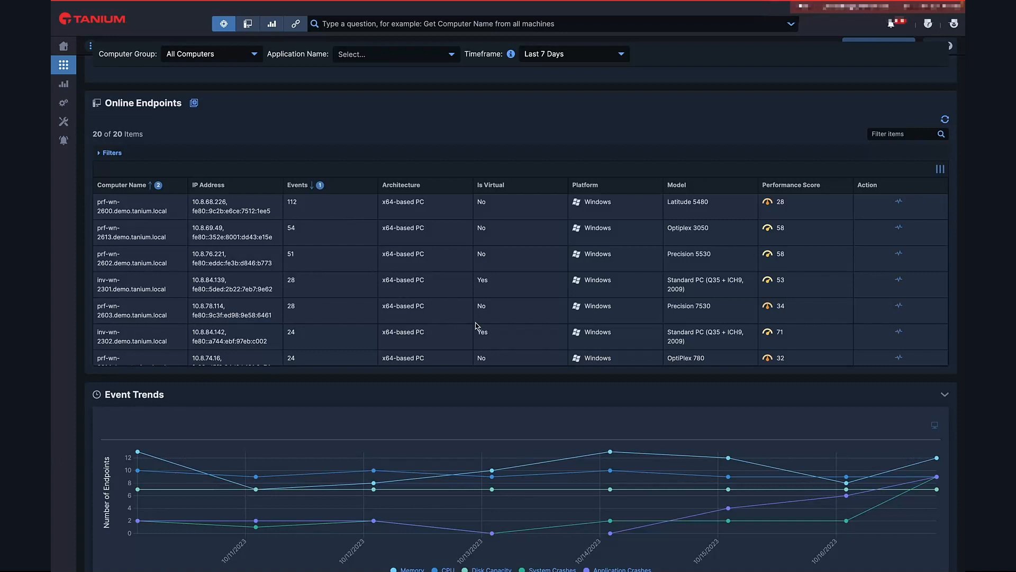
{"action": "mouse_move", "coordinate": [897, 134]}
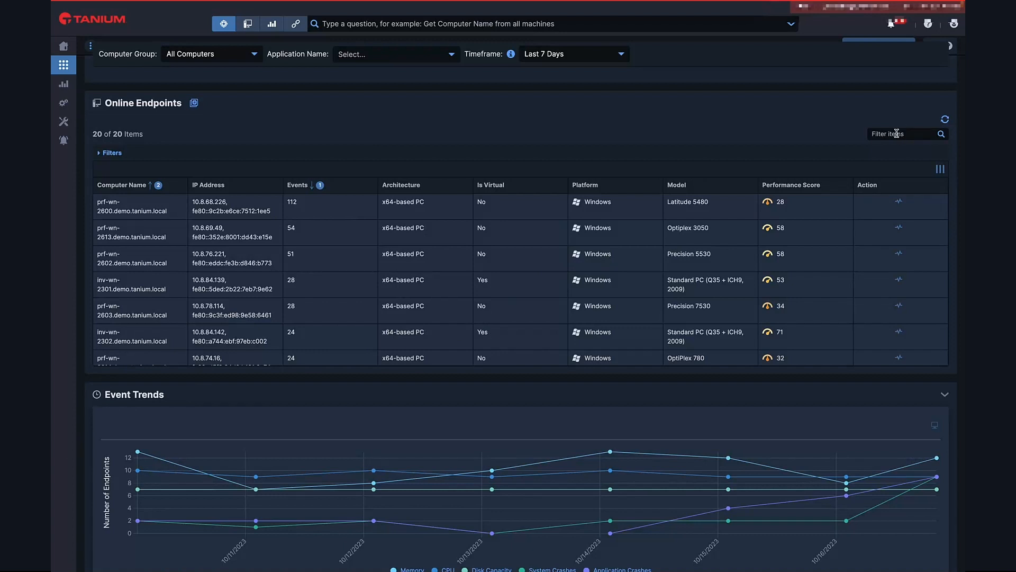
Filter the Online Endpoints list to 2600, showing 112 events and score 28
{"action": "left_click", "coordinate": [901, 133]}
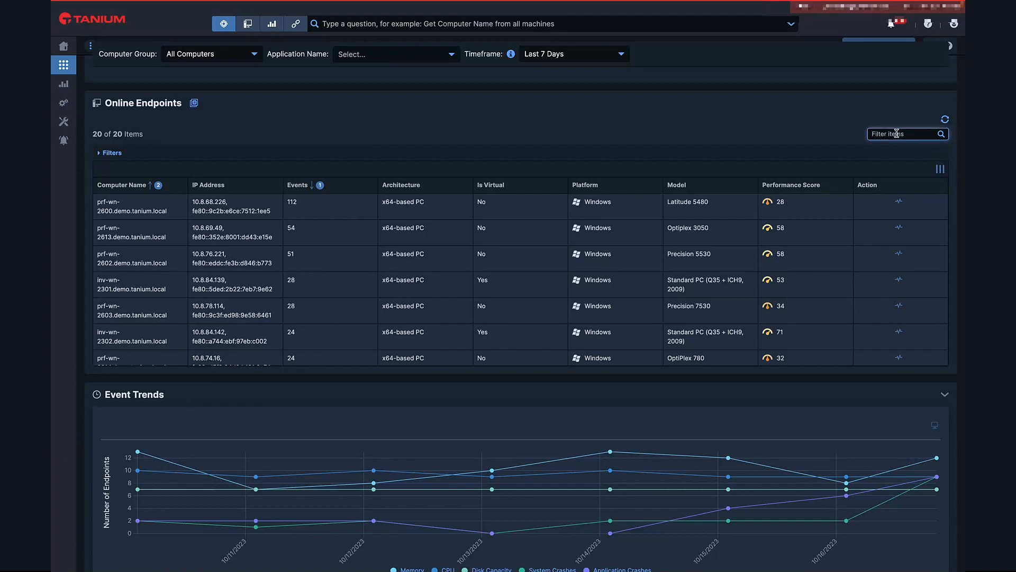
{"action": "type", "text": "2600"}
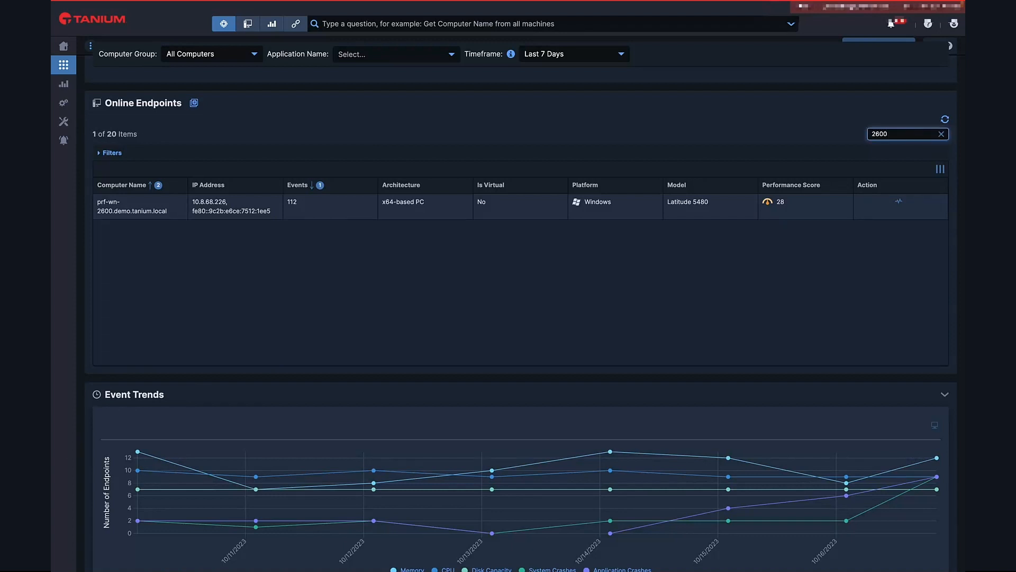
{"action": "mouse_move", "coordinate": [849, 157]}
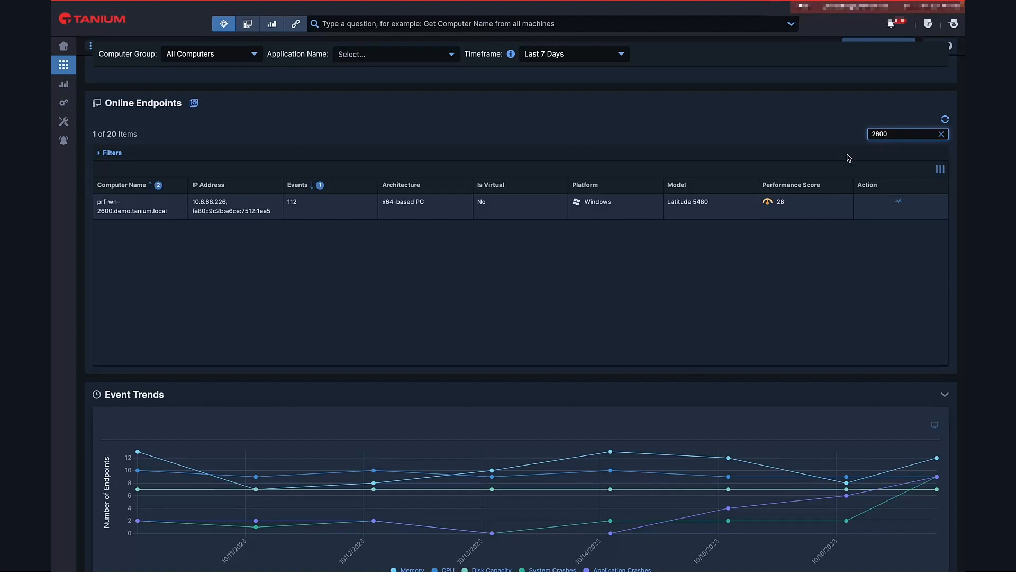
{"action": "mouse_move", "coordinate": [782, 208]}
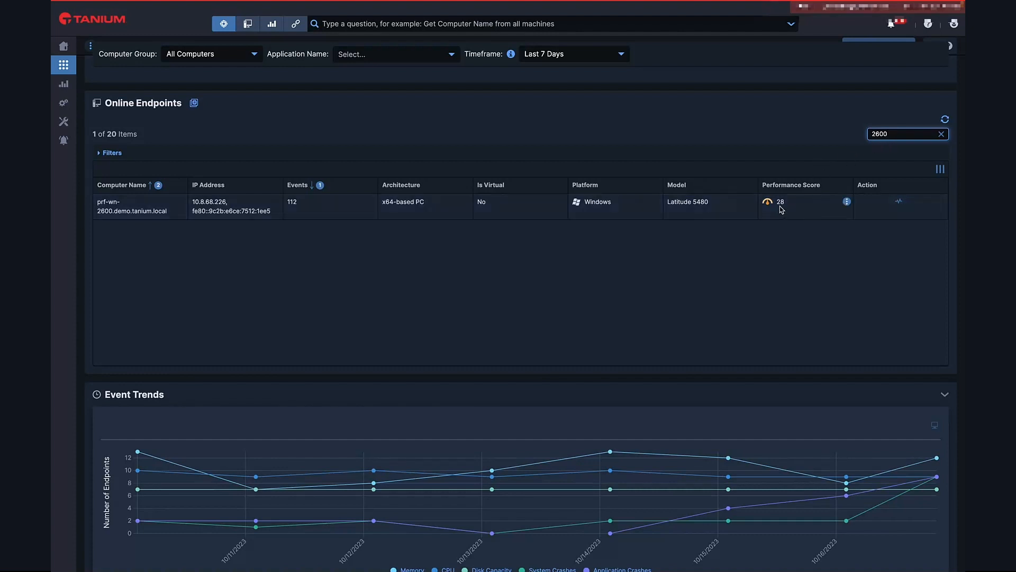
{"action": "mouse_move", "coordinate": [779, 202]}
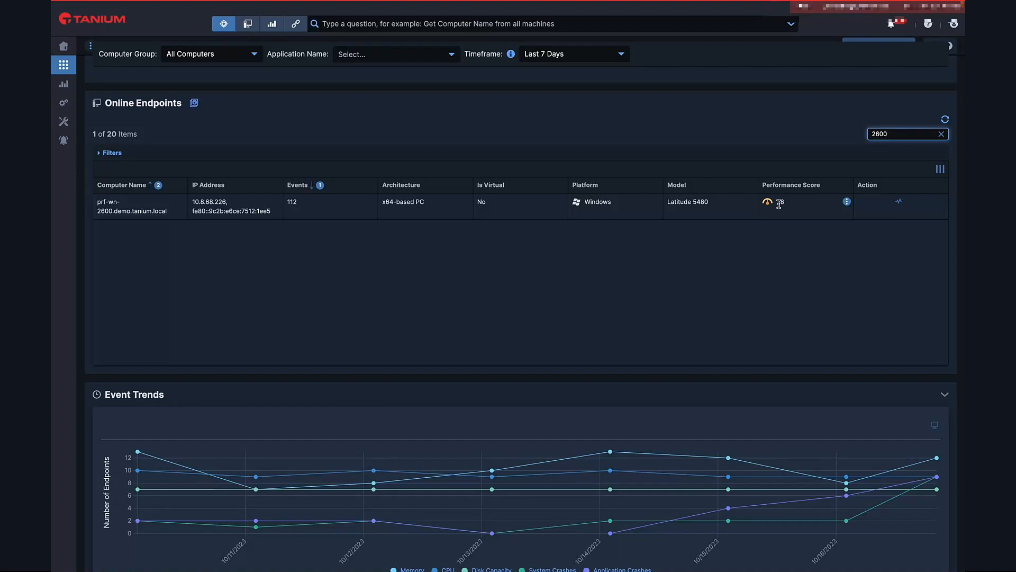
{"action": "left_click", "coordinate": [91, 45]}
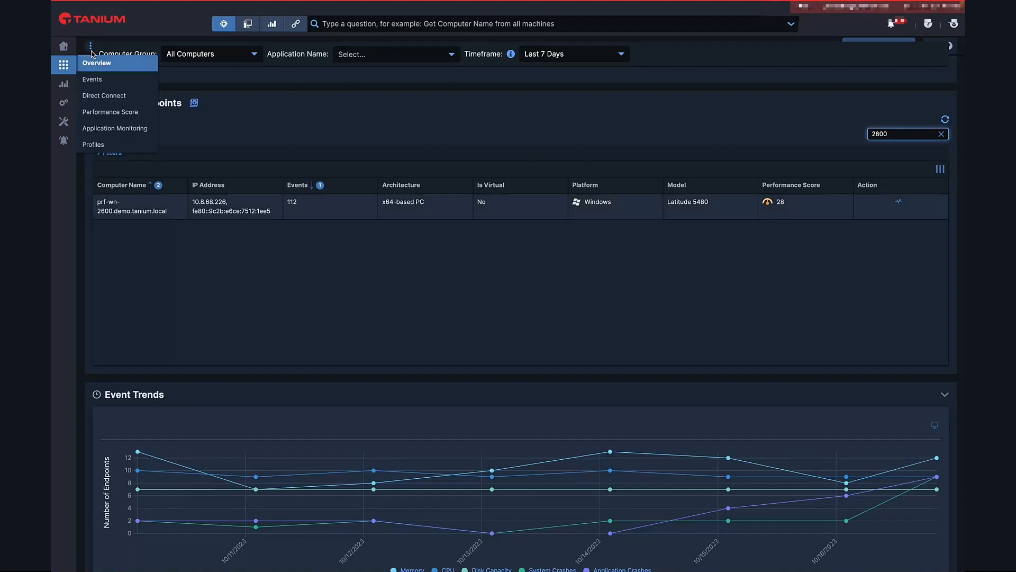
Open the Performance Events page with its event rule breakdown and 21-endpoint list
{"action": "left_click", "coordinate": [92, 80]}
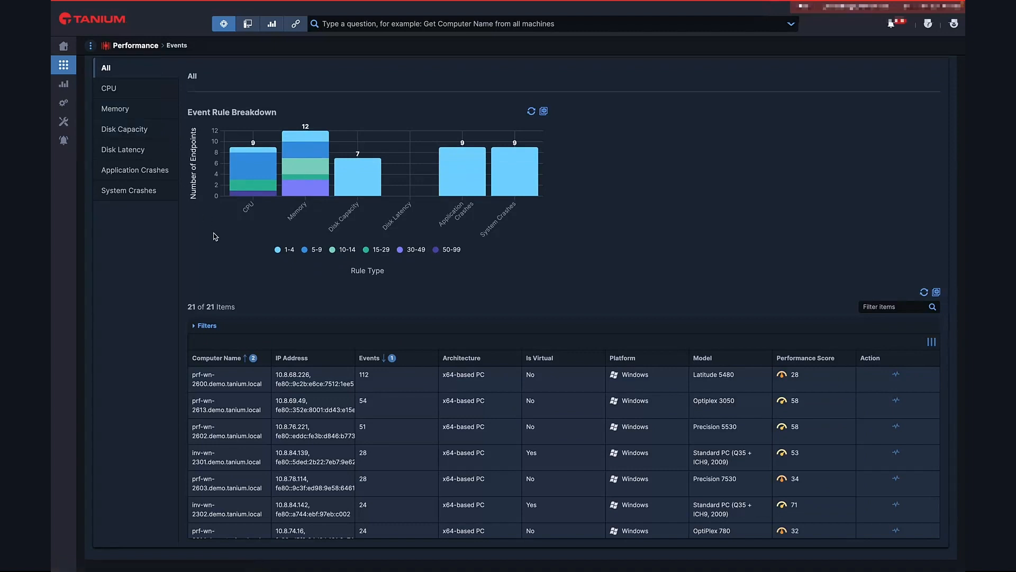
{"action": "mouse_move", "coordinate": [170, 88]}
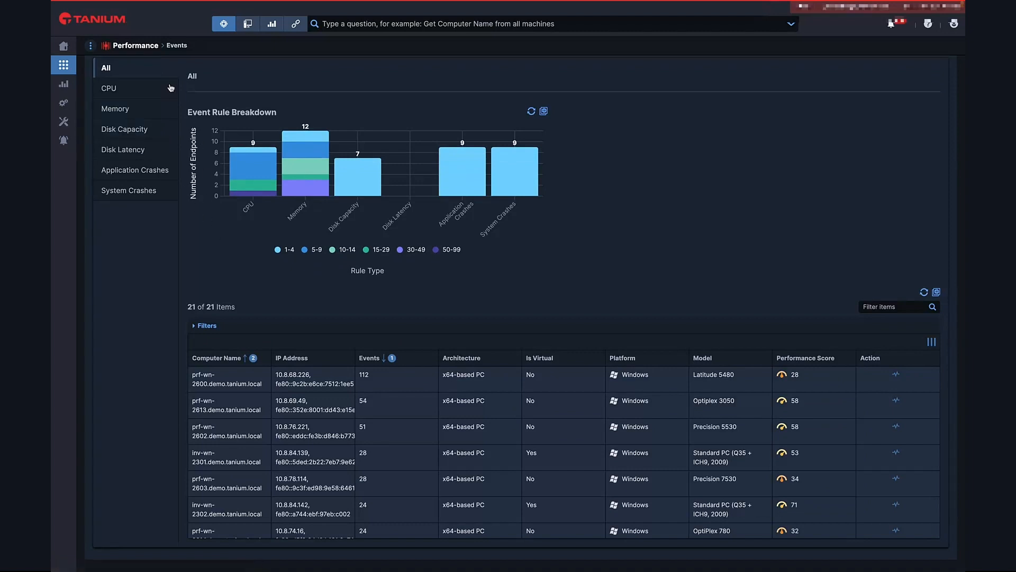
{"action": "mouse_move", "coordinate": [235, 166]}
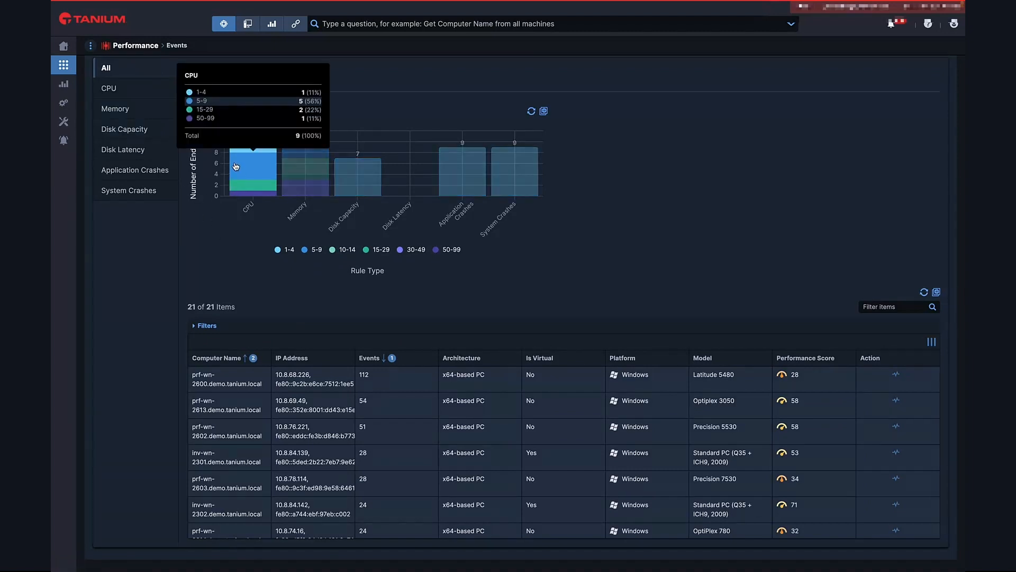
{"action": "mouse_move", "coordinate": [238, 174]}
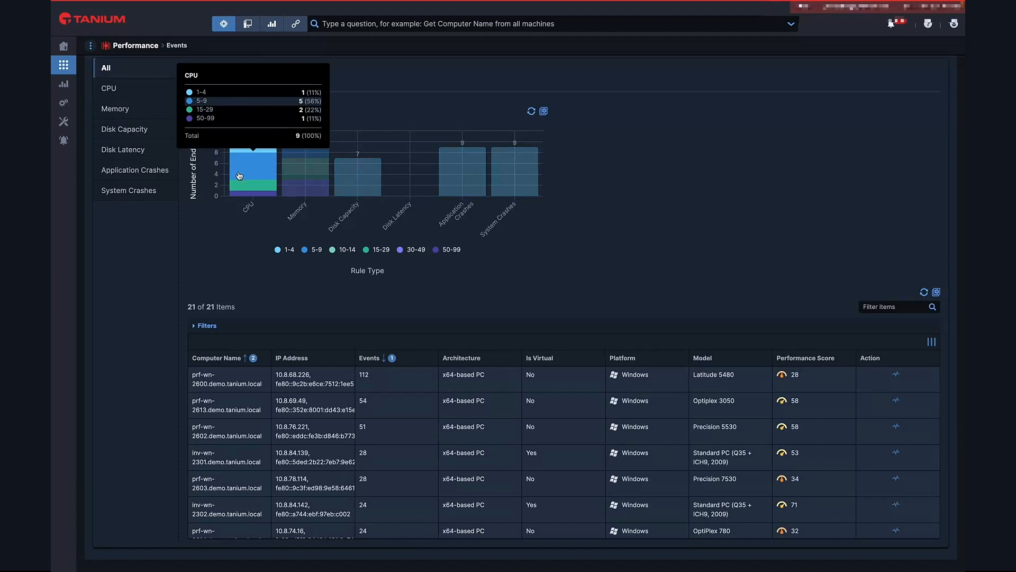
Filter events to the CPU category, showing VideoConferencingApp.exe leading with 81 events
{"action": "left_click", "coordinate": [109, 88]}
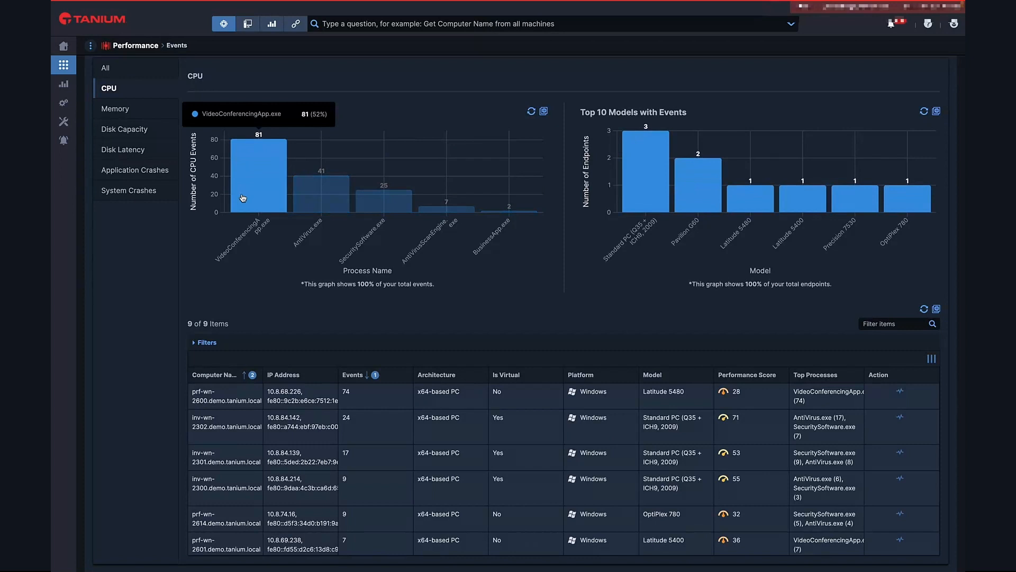
{"action": "mouse_move", "coordinate": [230, 394]}
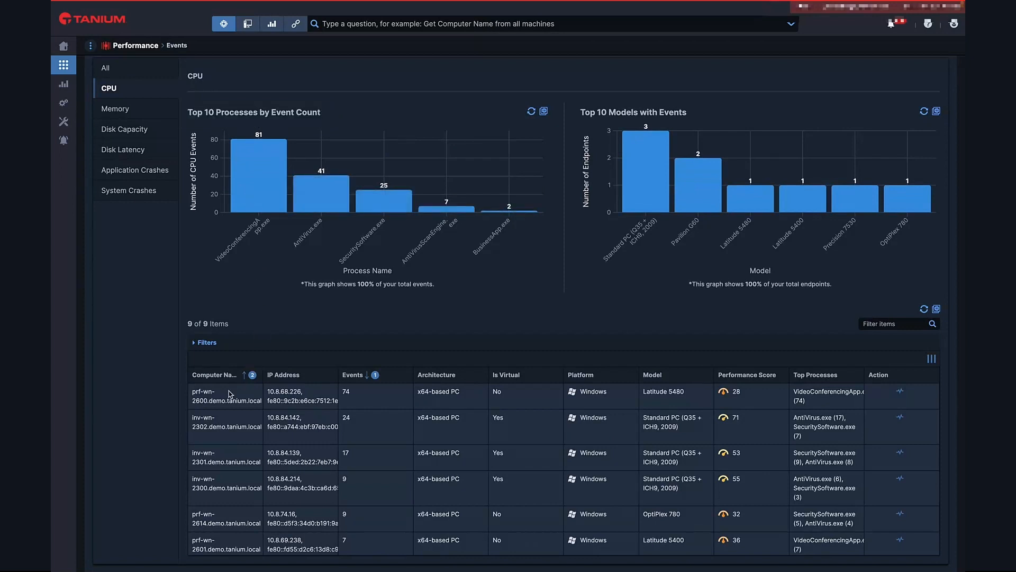
{"action": "mouse_move", "coordinate": [548, 419]}
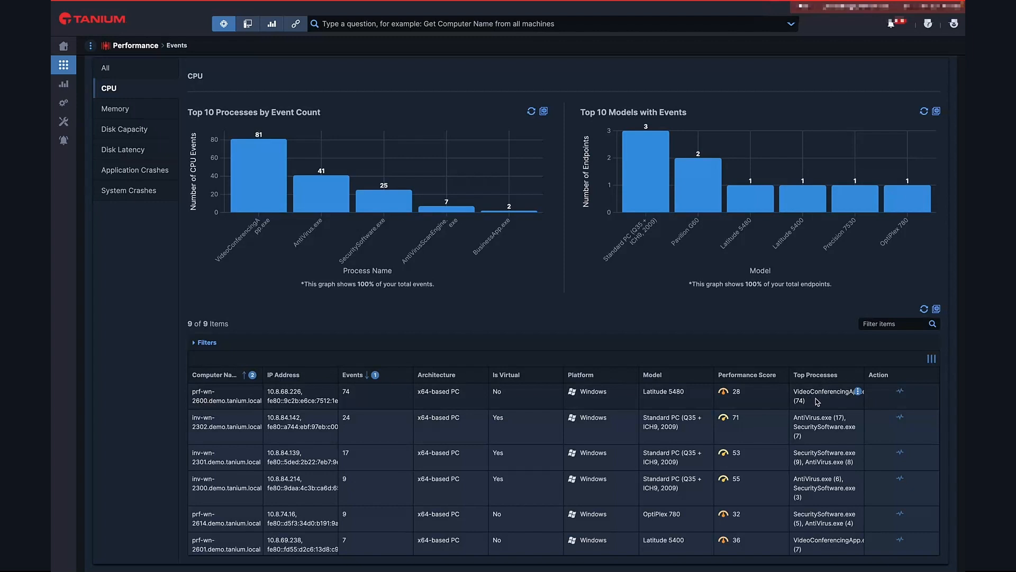
{"action": "mouse_move", "coordinate": [896, 396]}
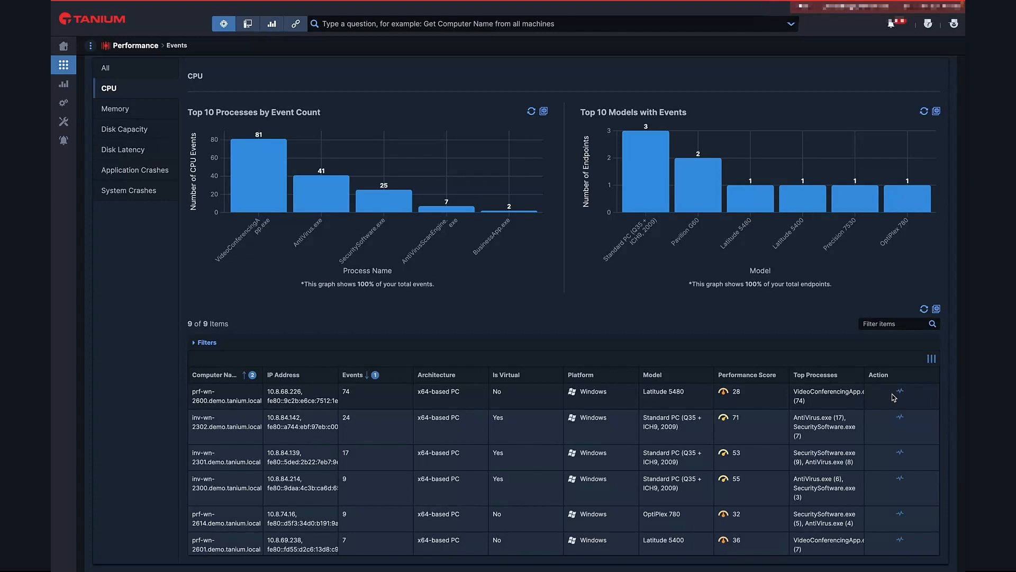
Start a Direct Connect session to prf-wn-2600 and scroll through its CPU and per-process charts
{"action": "left_click", "coordinate": [900, 392]}
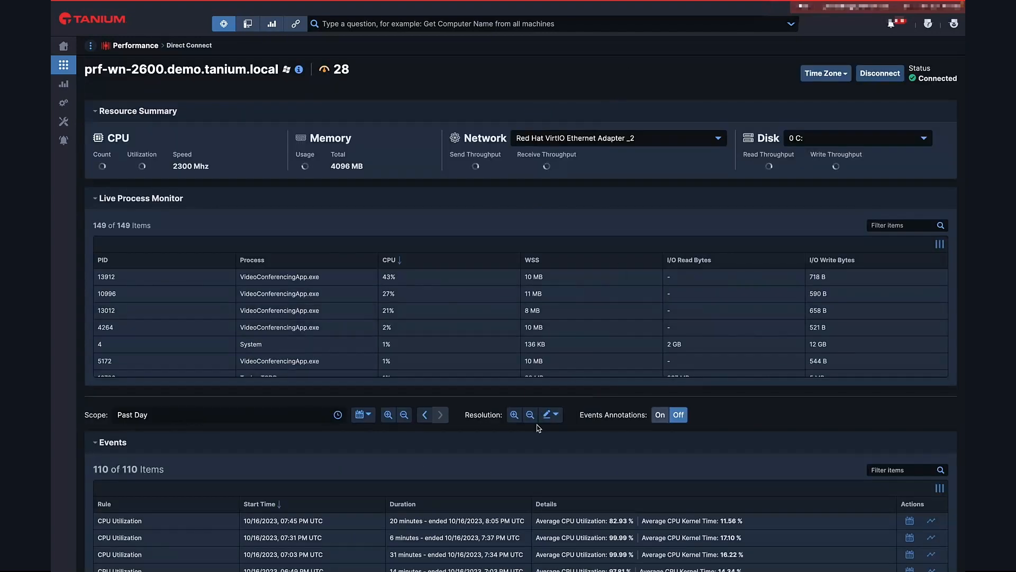
{"action": "mouse_move", "coordinate": [526, 453]}
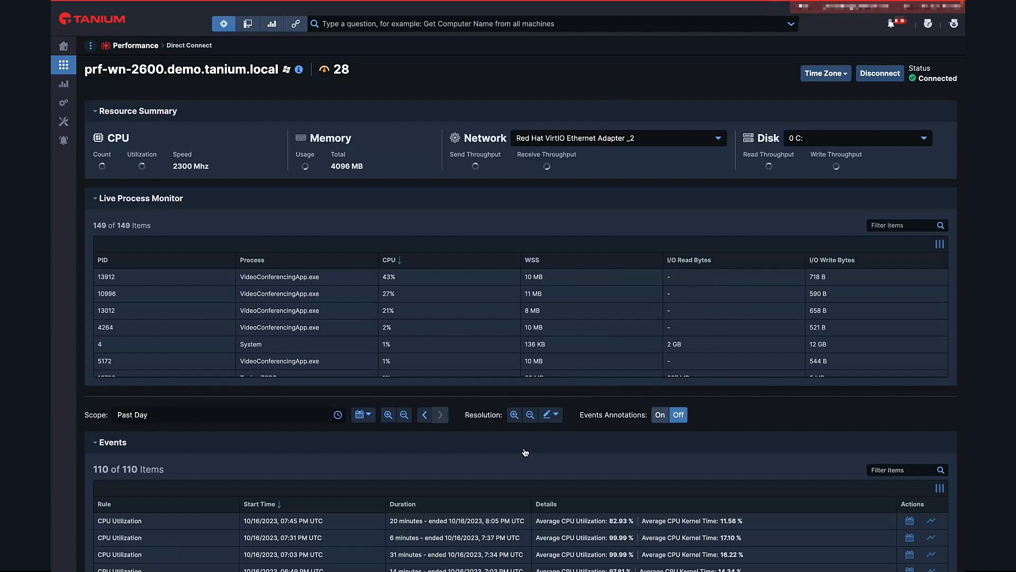
{"action": "scroll", "scroll_direction": "down", "scroll_amount": 3}
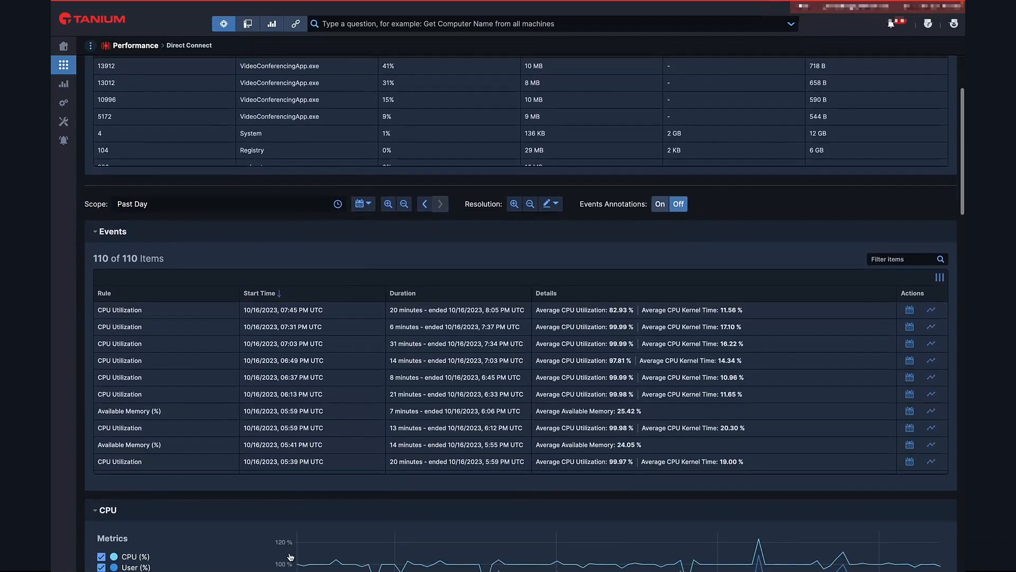
{"action": "scroll", "scroll_direction": "down", "scroll_amount": 3}
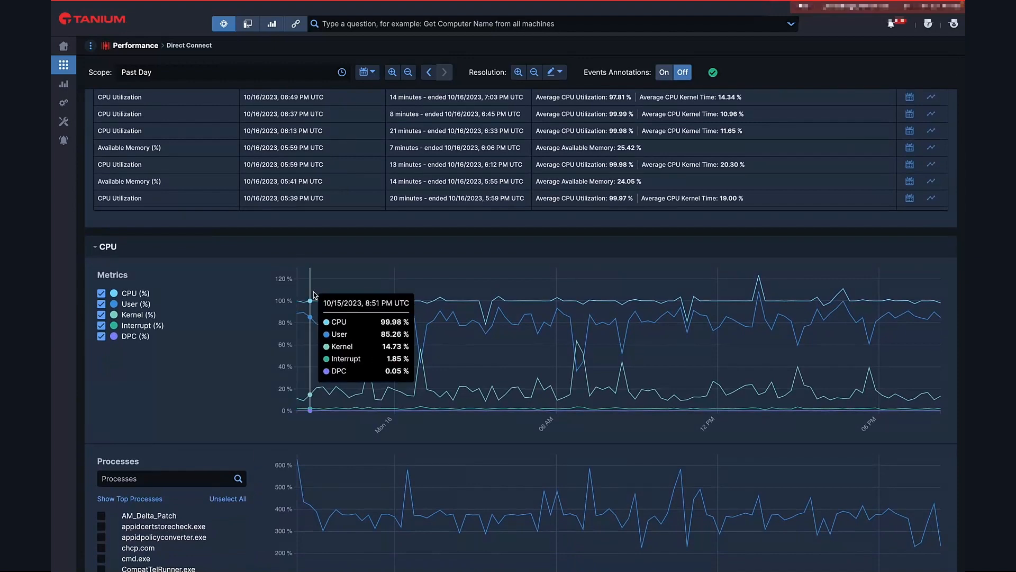
{"action": "scroll", "scroll_direction": "down", "scroll_amount": 3}
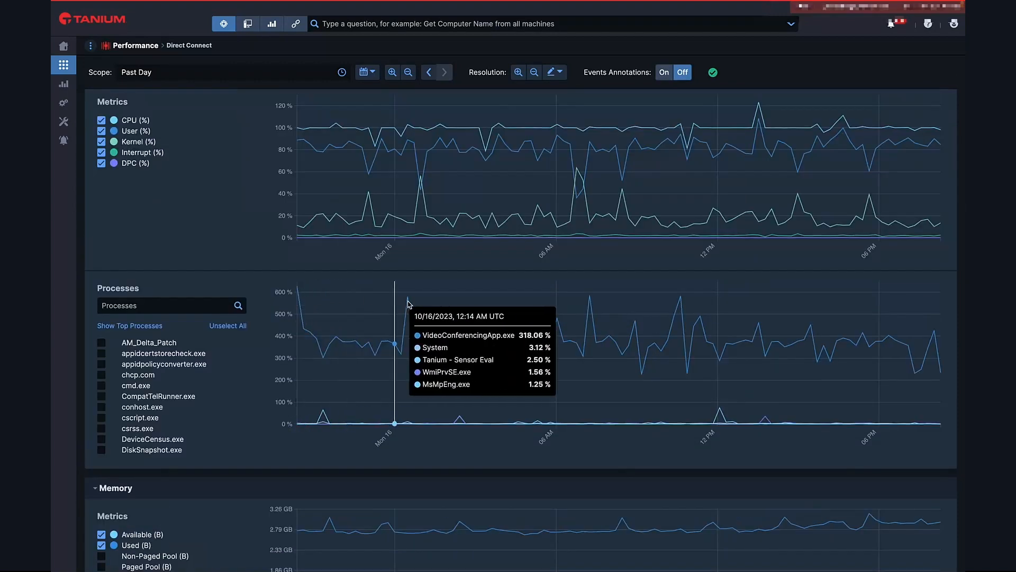
{"action": "mouse_move", "coordinate": [546, 306]}
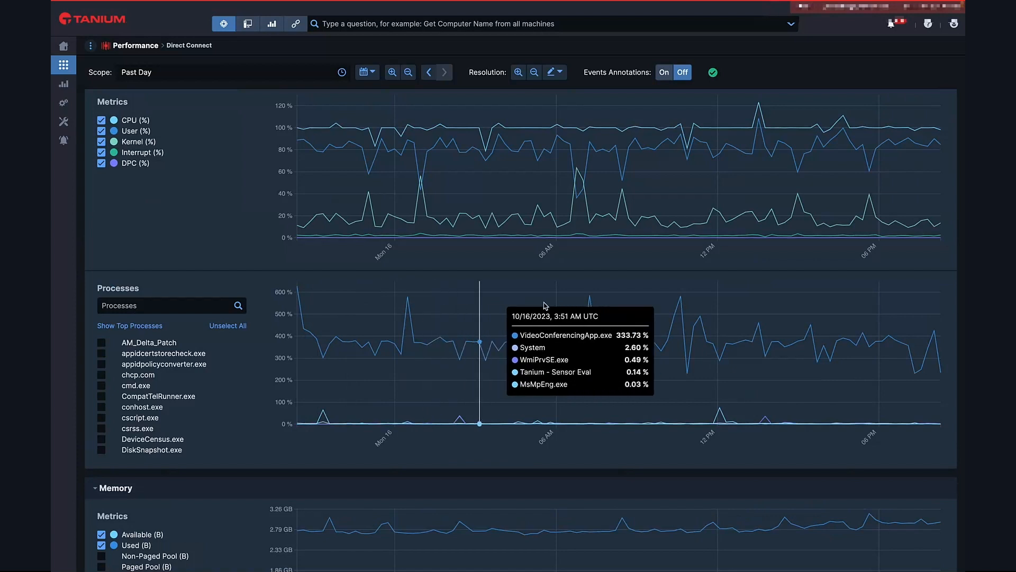
{"action": "mouse_move", "coordinate": [589, 302]}
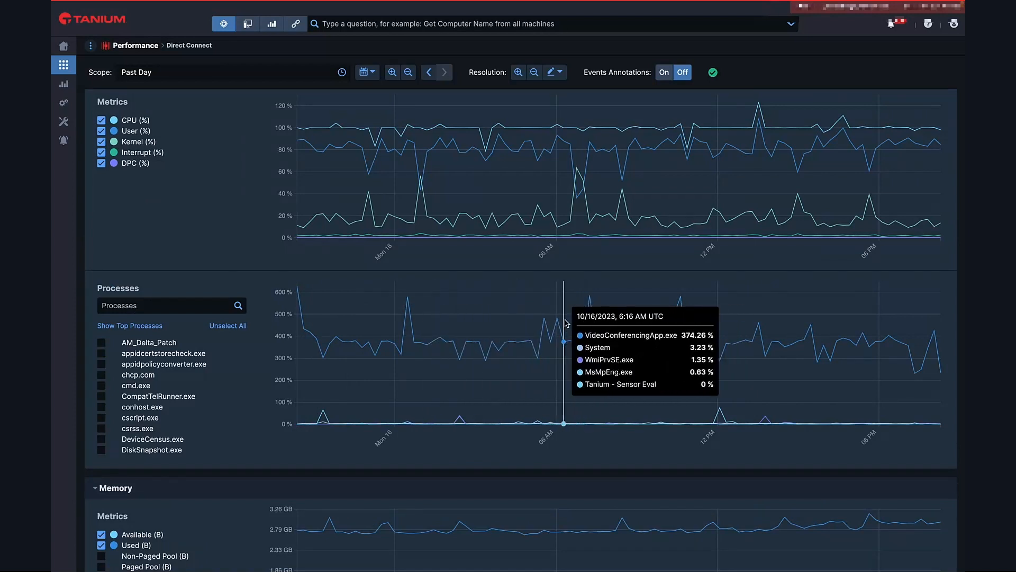
{"action": "mouse_move", "coordinate": [156, 57]}
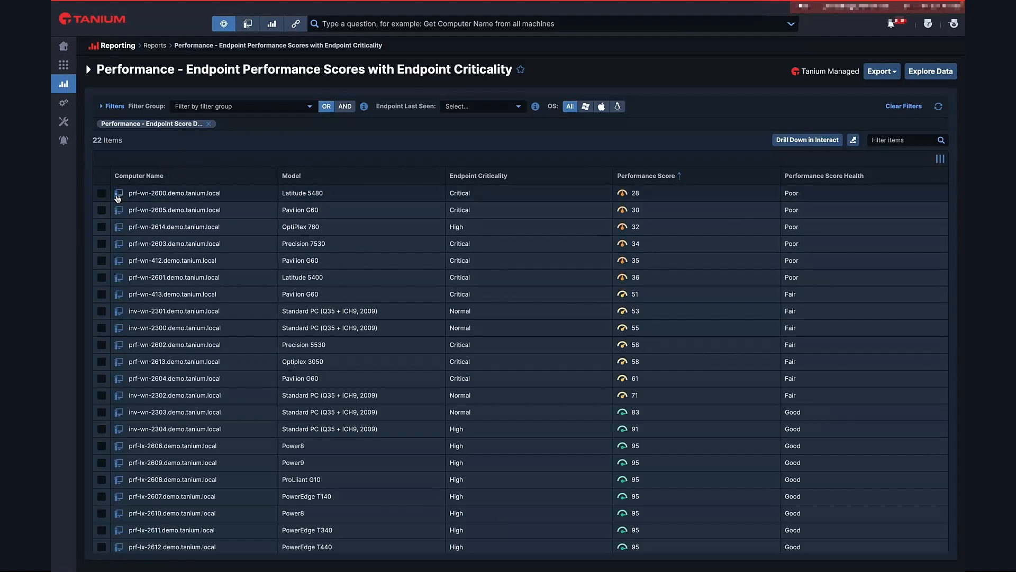
Open the endpoint page for prf-wn-2600 via its Endpoint Details popup and scroll its overview
{"action": "left_click", "coordinate": [119, 192]}
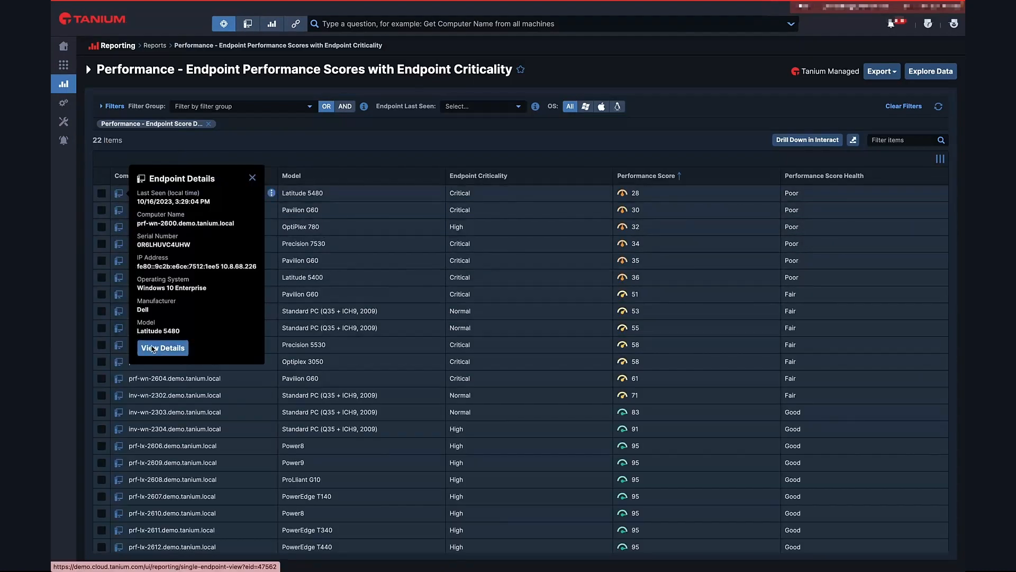
{"action": "left_click", "coordinate": [162, 347]}
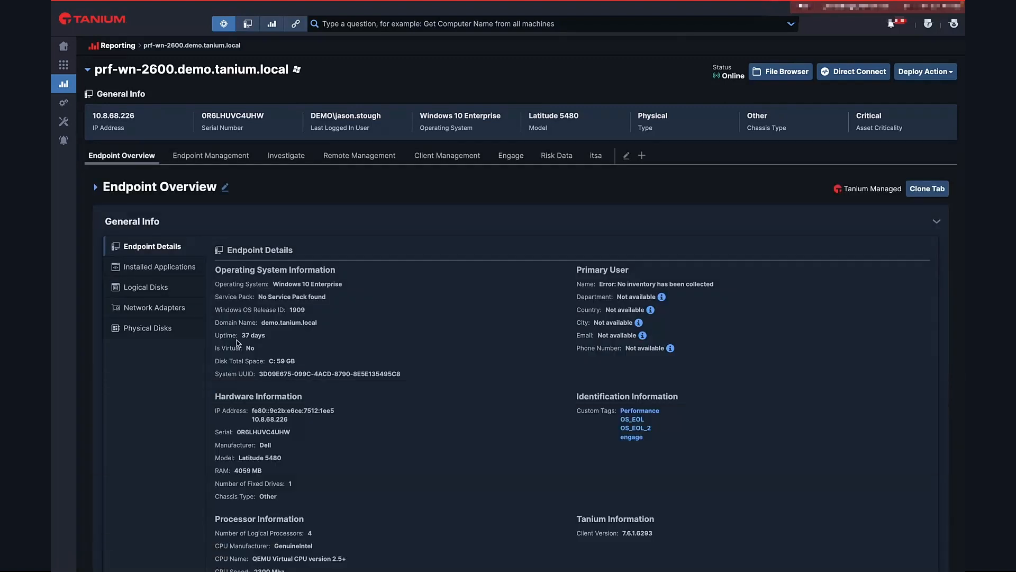
{"action": "scroll", "scroll_direction": "down", "scroll_amount": 3}
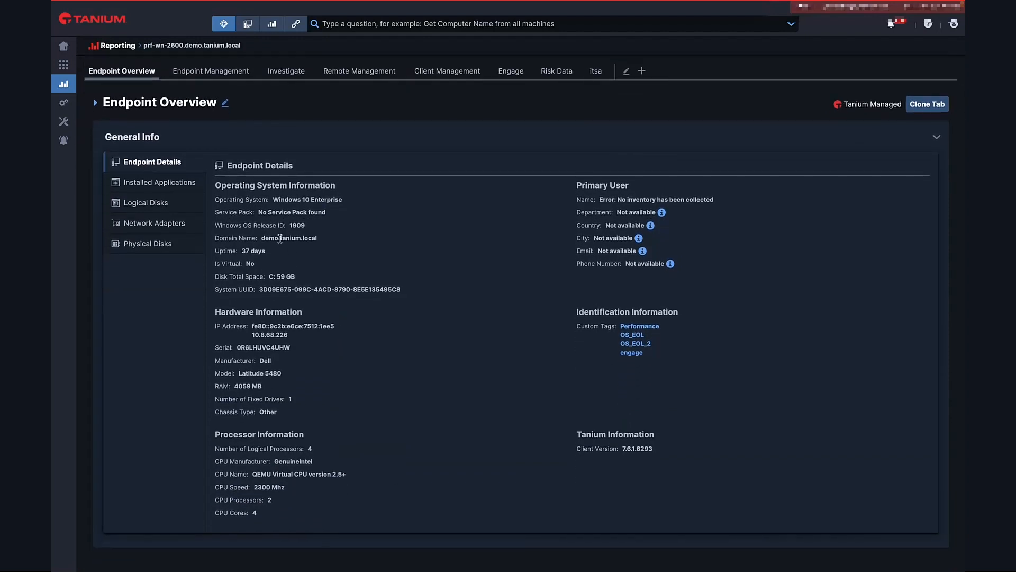
{"action": "mouse_move", "coordinate": [283, 273]}
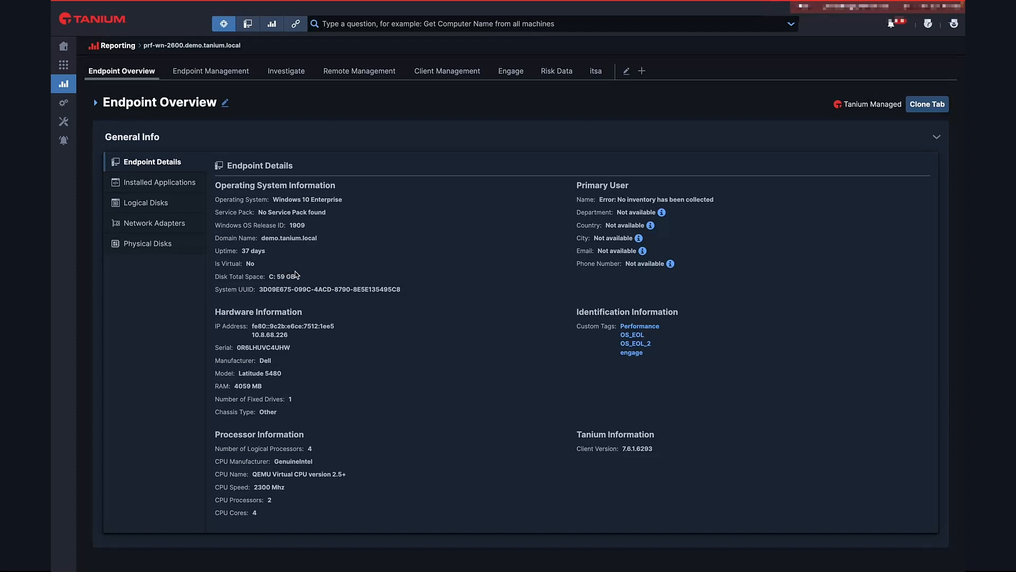
{"action": "mouse_move", "coordinate": [300, 276]}
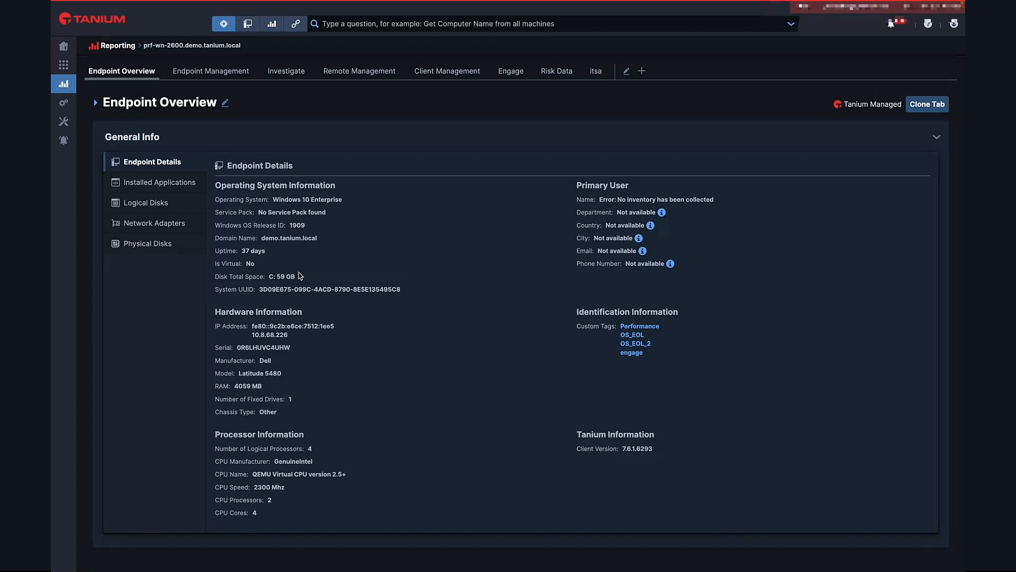
{"action": "mouse_move", "coordinate": [323, 308]}
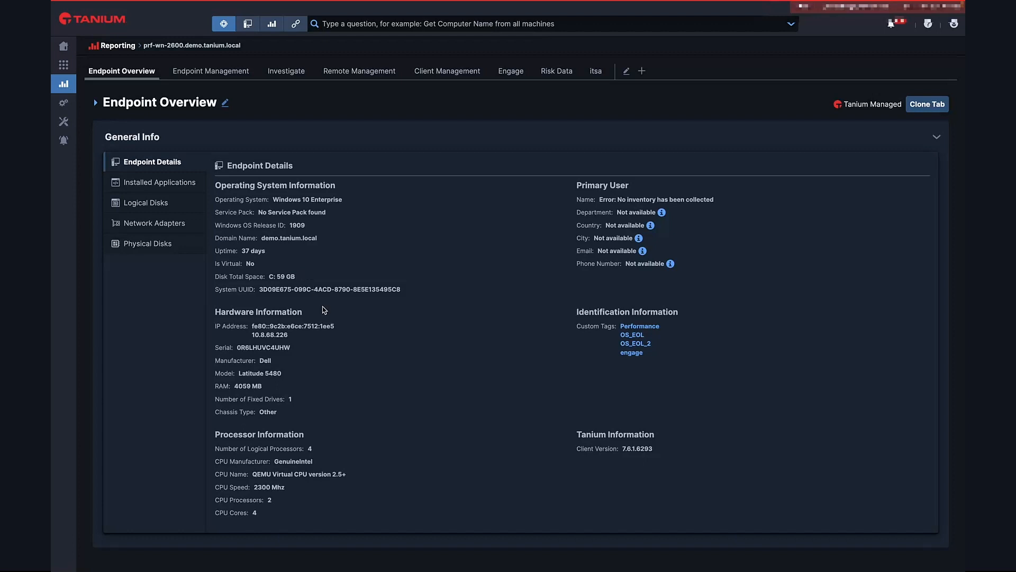
{"action": "mouse_move", "coordinate": [331, 432]}
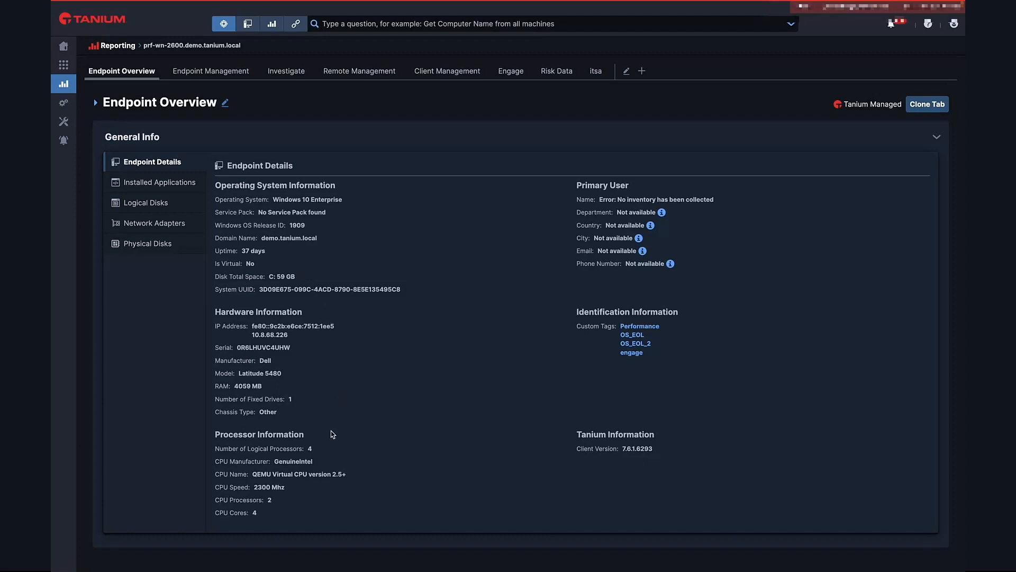
{"action": "mouse_move", "coordinate": [181, 185]}
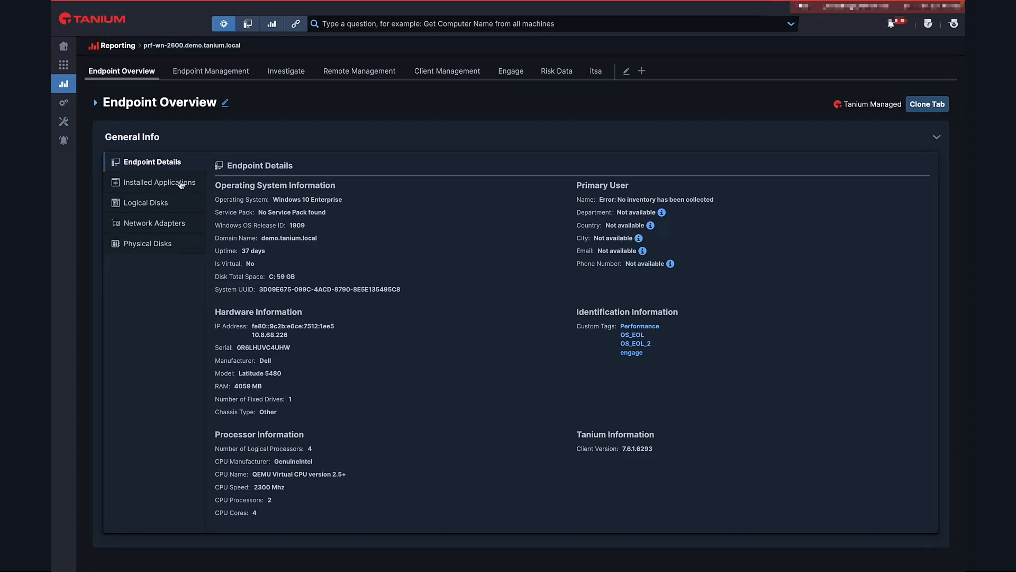
List prf-wn-2600's Installed Applications, including Acrobat Pro DC, Photoshop and Visio Professional 2019
{"action": "left_click", "coordinate": [161, 182]}
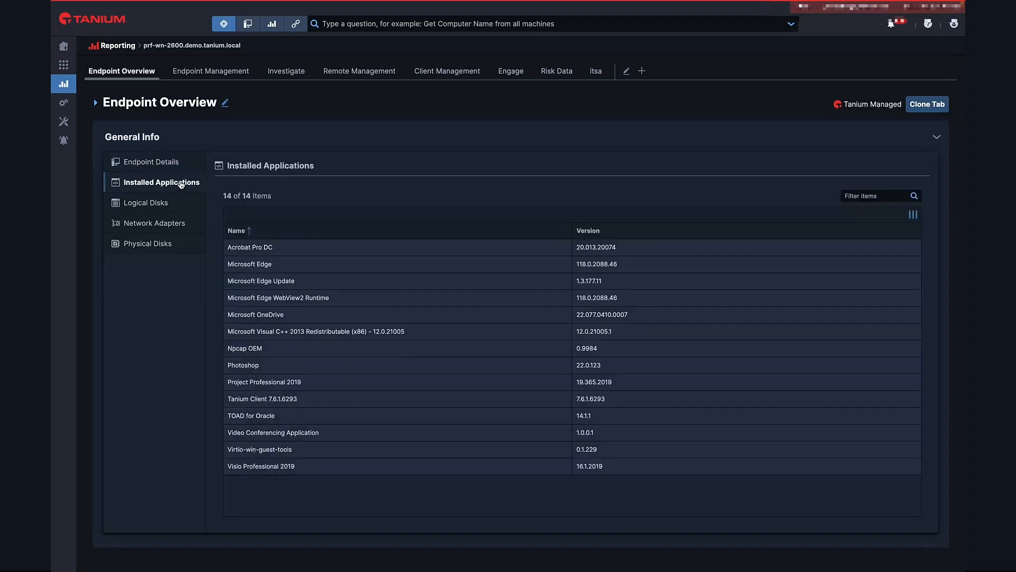
{"action": "mouse_move", "coordinate": [518, 432]}
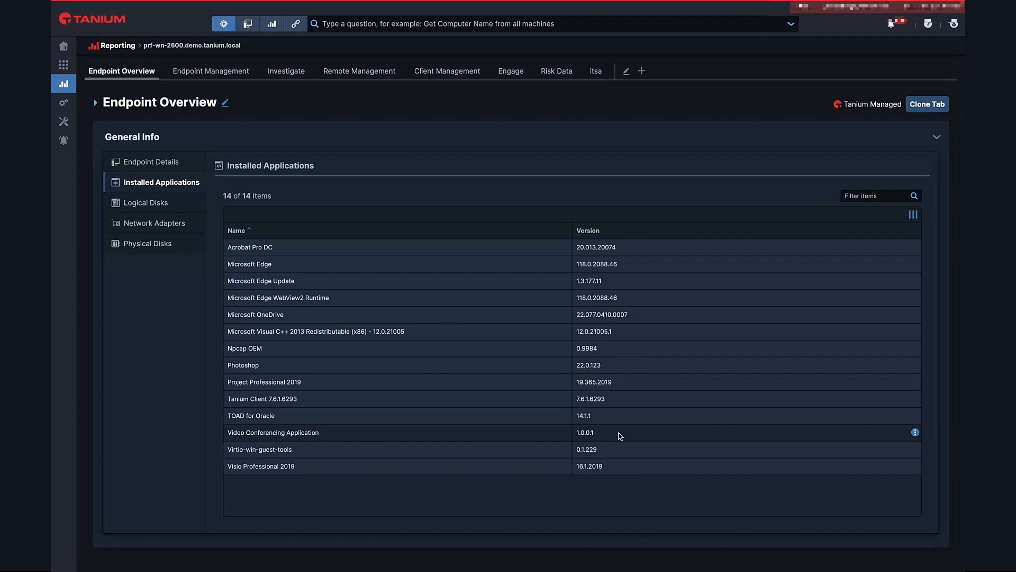
{"action": "mouse_move", "coordinate": [620, 435]}
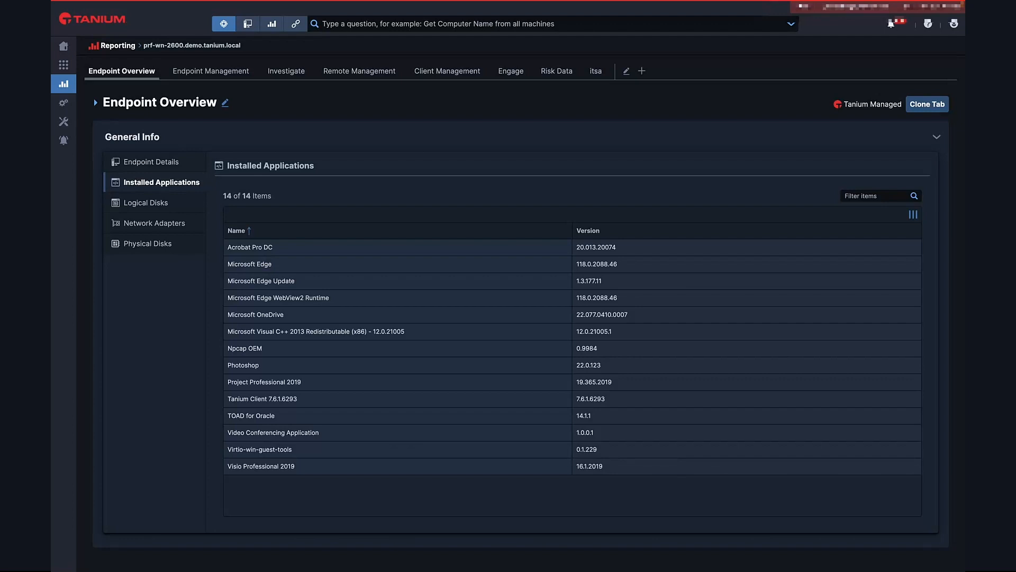
{"action": "mouse_move", "coordinate": [252, 132]}
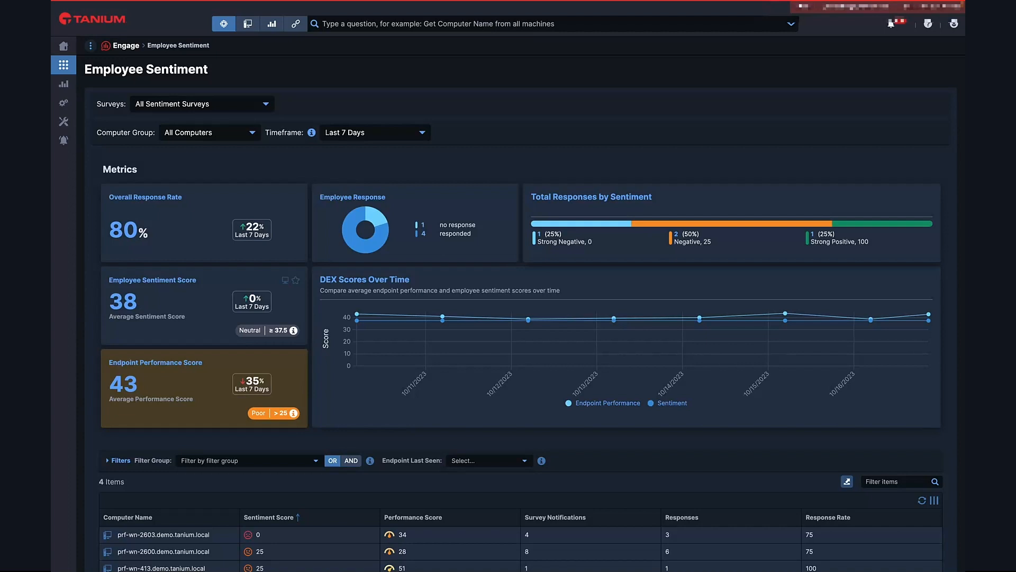
{"action": "mouse_move", "coordinate": [232, 272]}
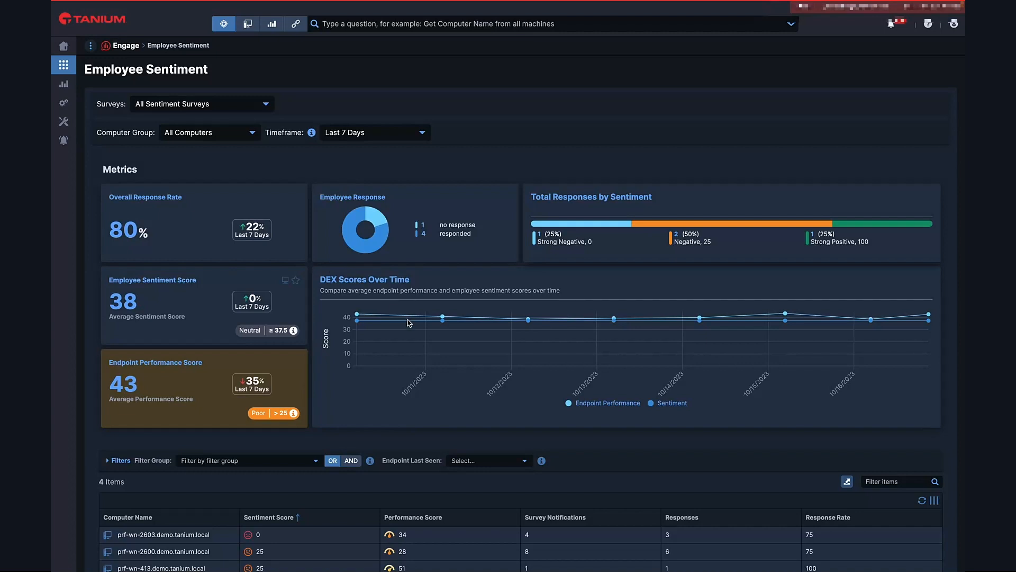
{"action": "mouse_move", "coordinate": [413, 323]}
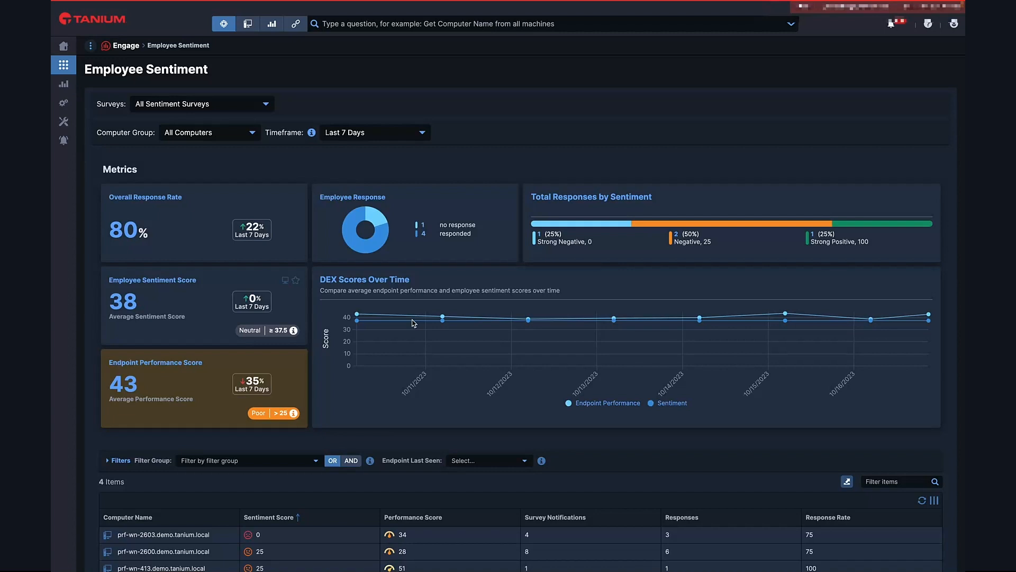
{"action": "mouse_move", "coordinate": [422, 324]}
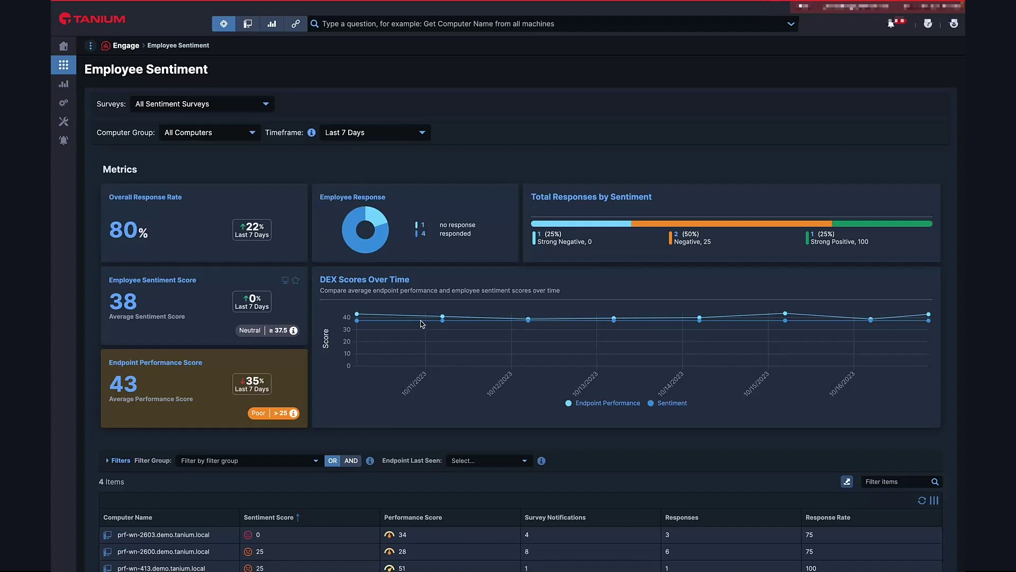
{"action": "mouse_move", "coordinate": [448, 326]}
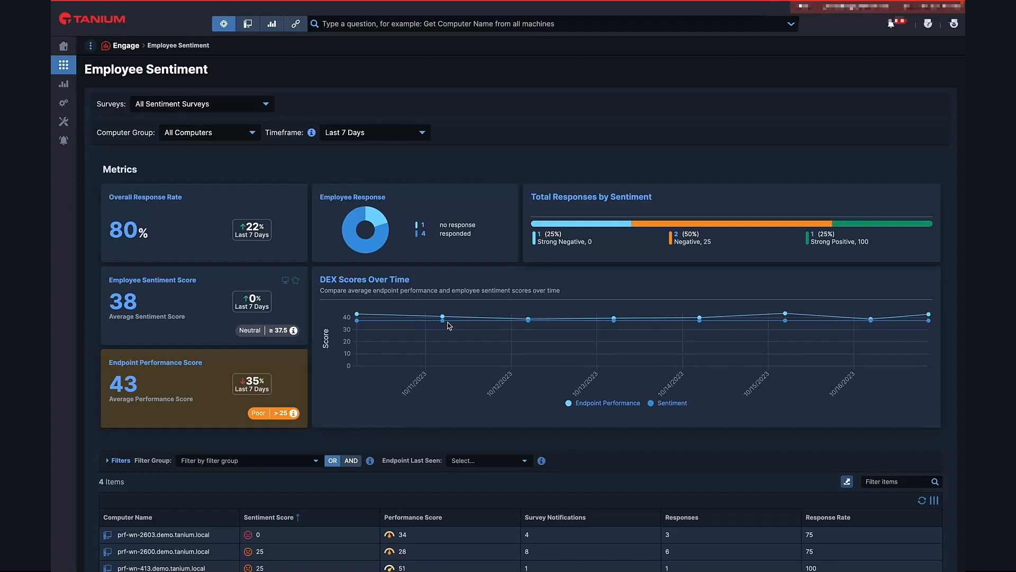
{"action": "mouse_move", "coordinate": [460, 328]}
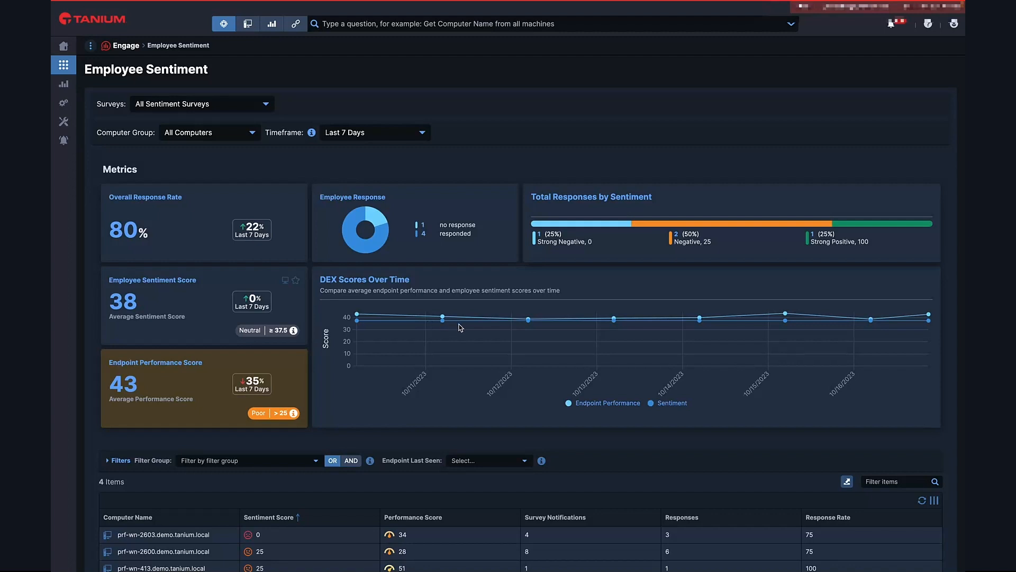